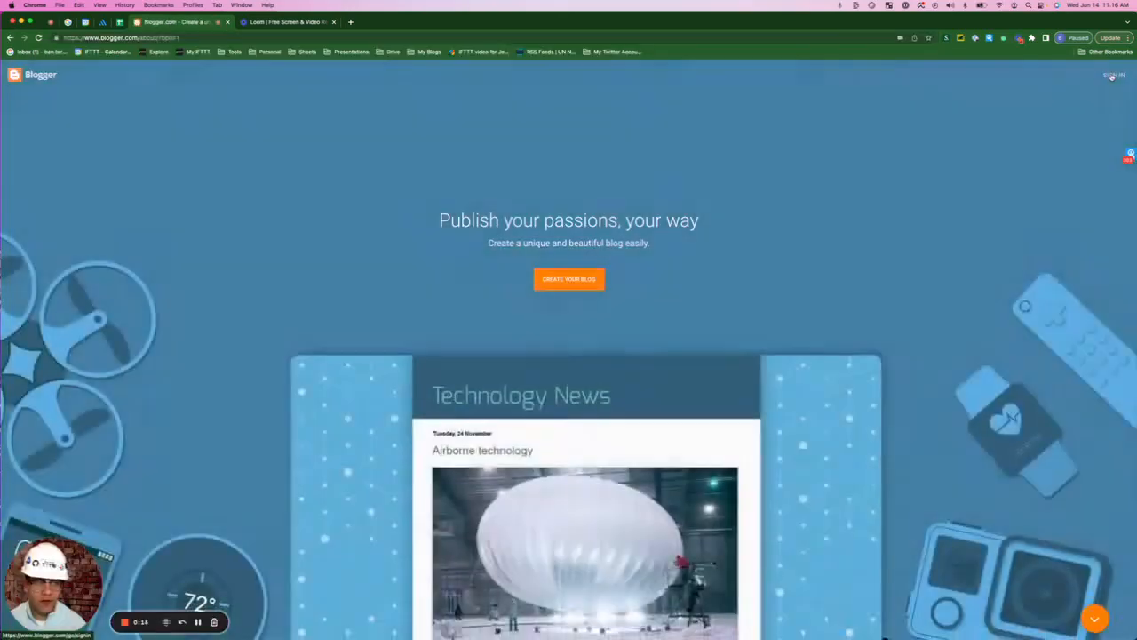
Step: Sign in with the Google account and title the blog 'Business Automations With Ben'
{"action": "left_click", "coordinate": [1113, 75]}
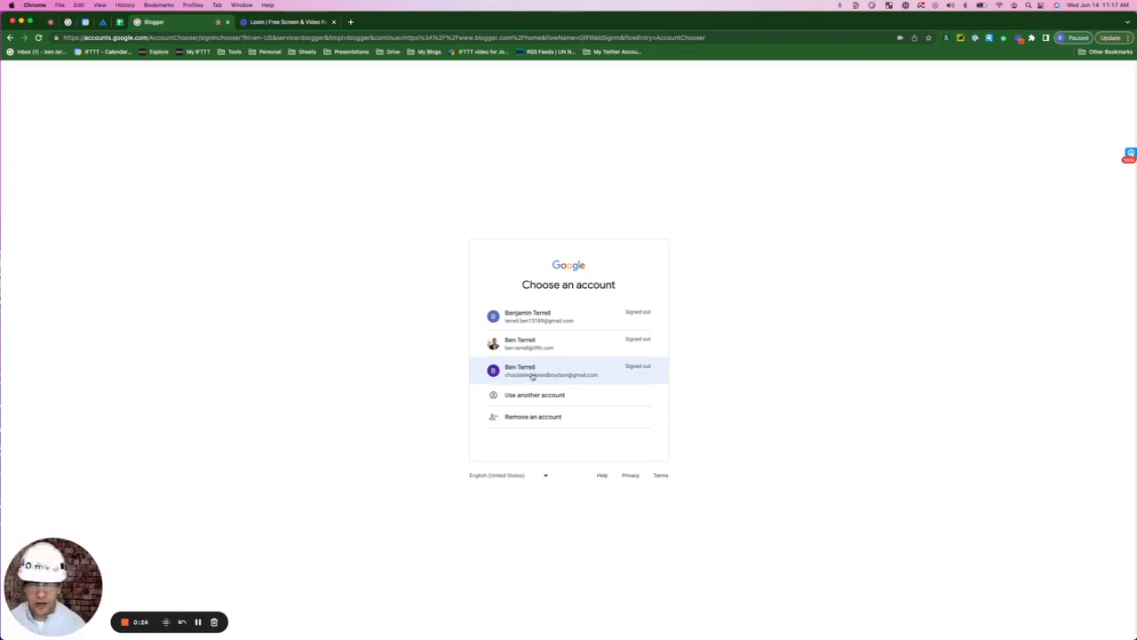
{"action": "left_click", "coordinate": [552, 370]}
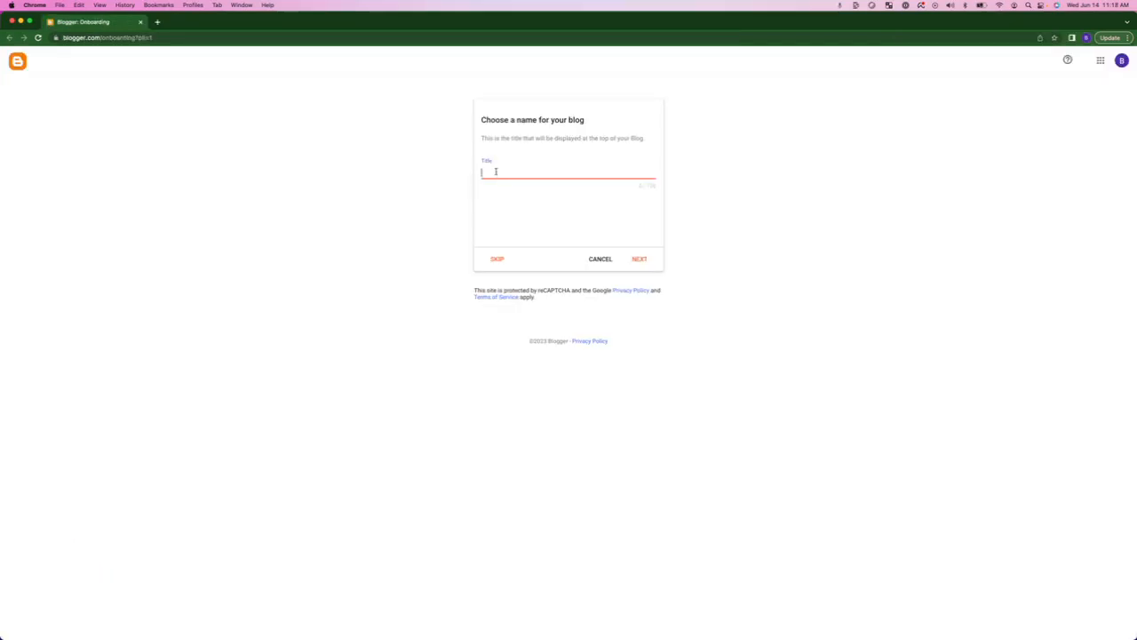
{"action": "type", "text": "Business Automations With Ben"}
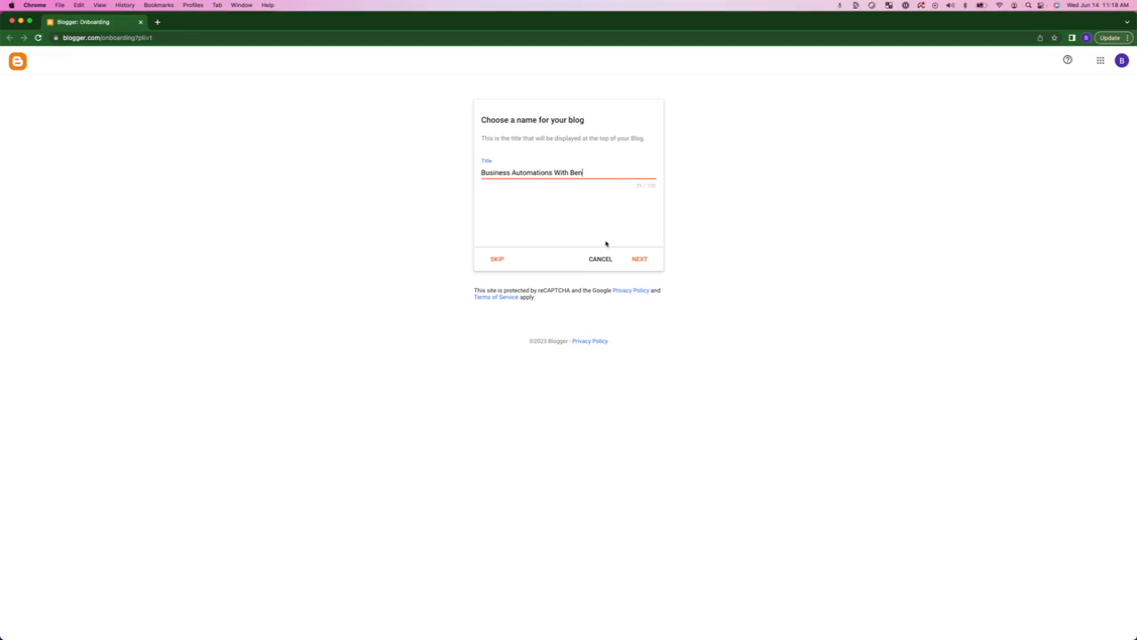
{"action": "left_click", "coordinate": [639, 258]}
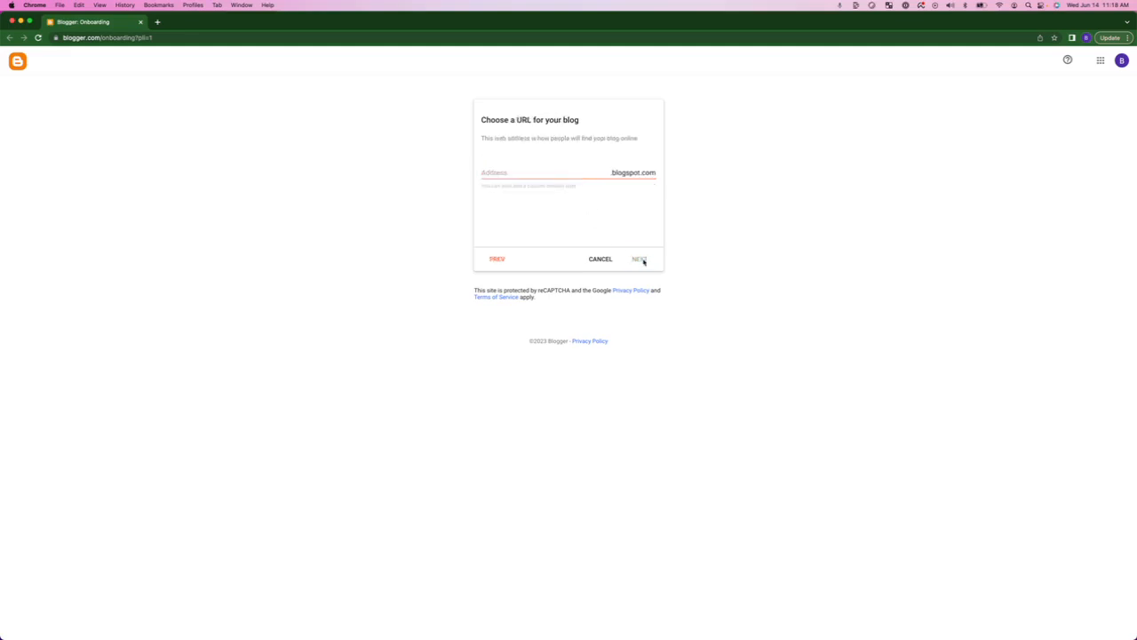
Step: Set the address BusinessAutomationsWithBen.blogspot.com and display name Ben Terrell, and finish setup
{"action": "left_click", "coordinate": [528, 171]}
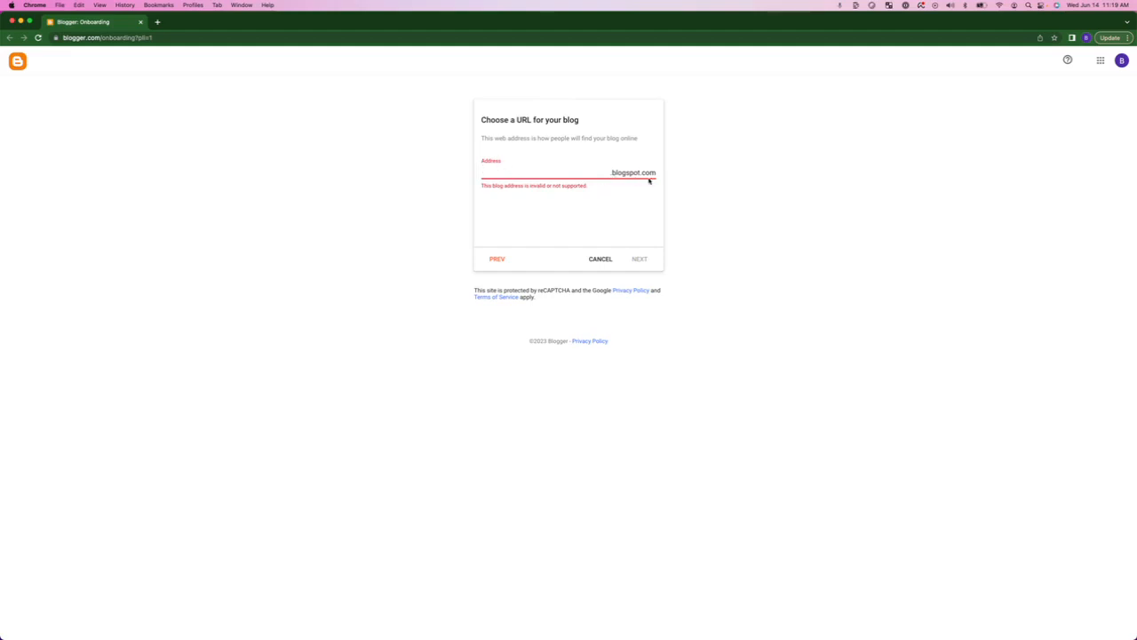
{"action": "type", "text": "BusinessAutomationsWithBen"}
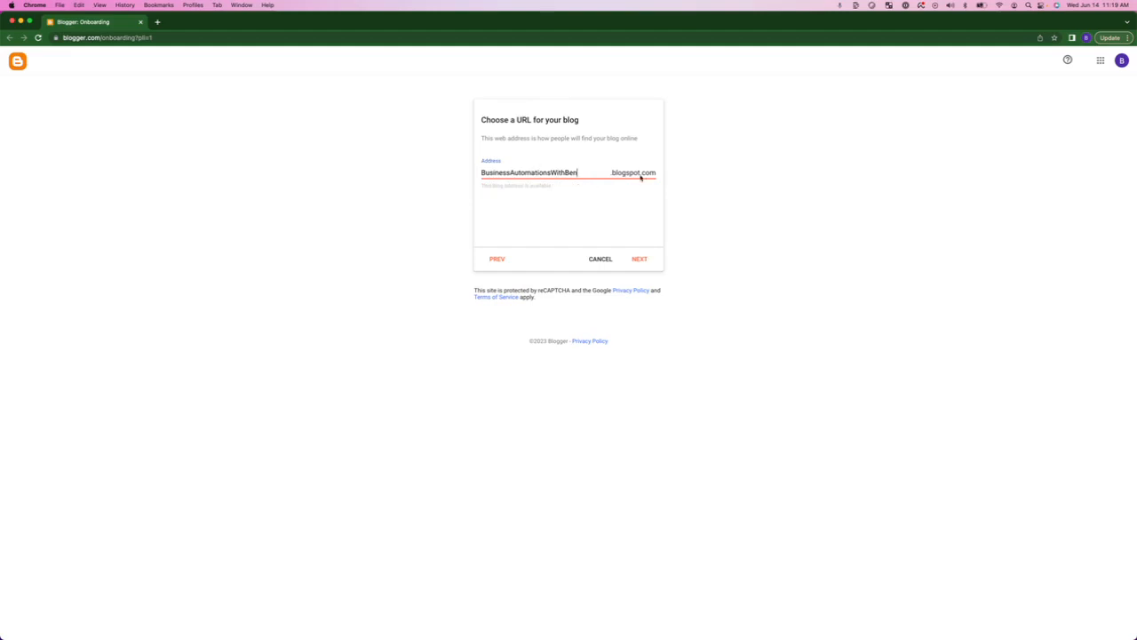
{"action": "left_click", "coordinate": [639, 259]}
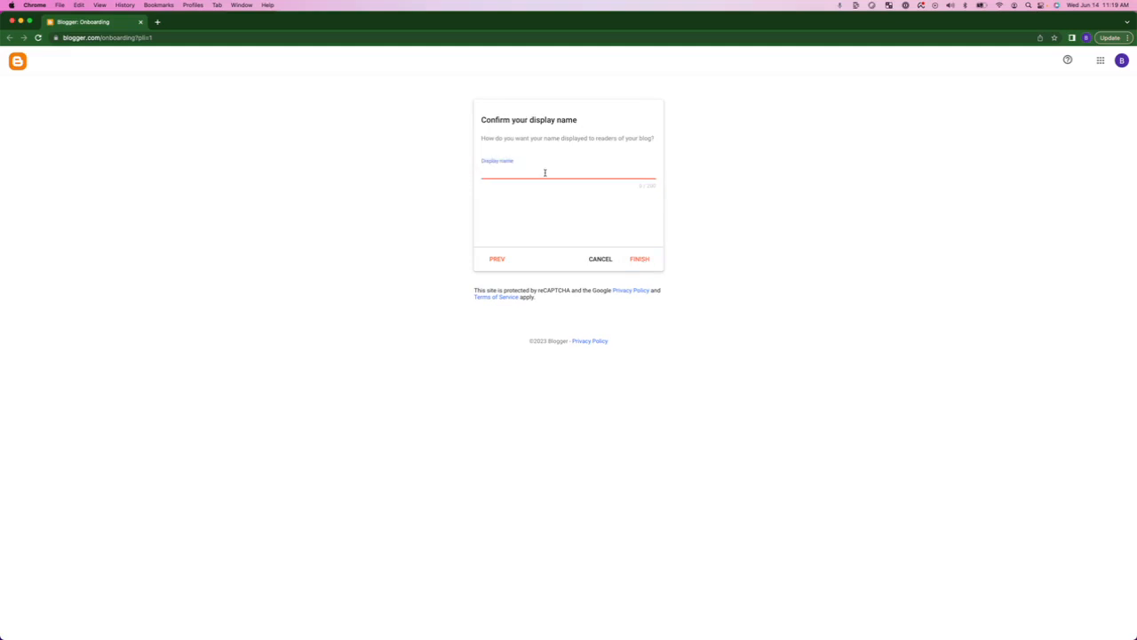
{"action": "type", "text": "Ben Terrell"}
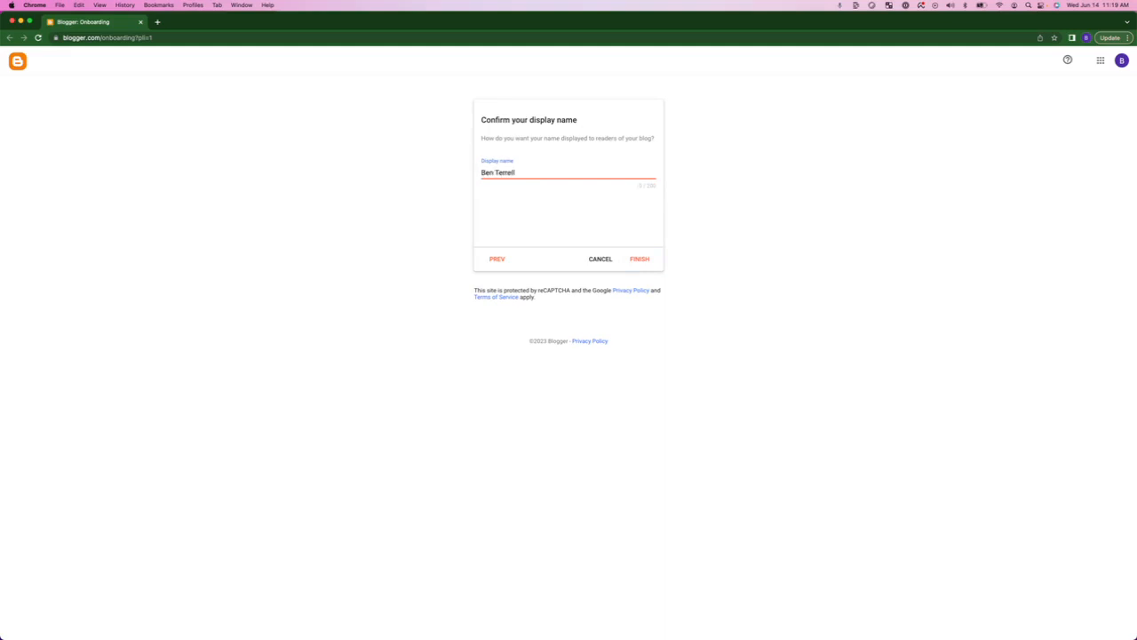
{"action": "left_click", "coordinate": [639, 258]}
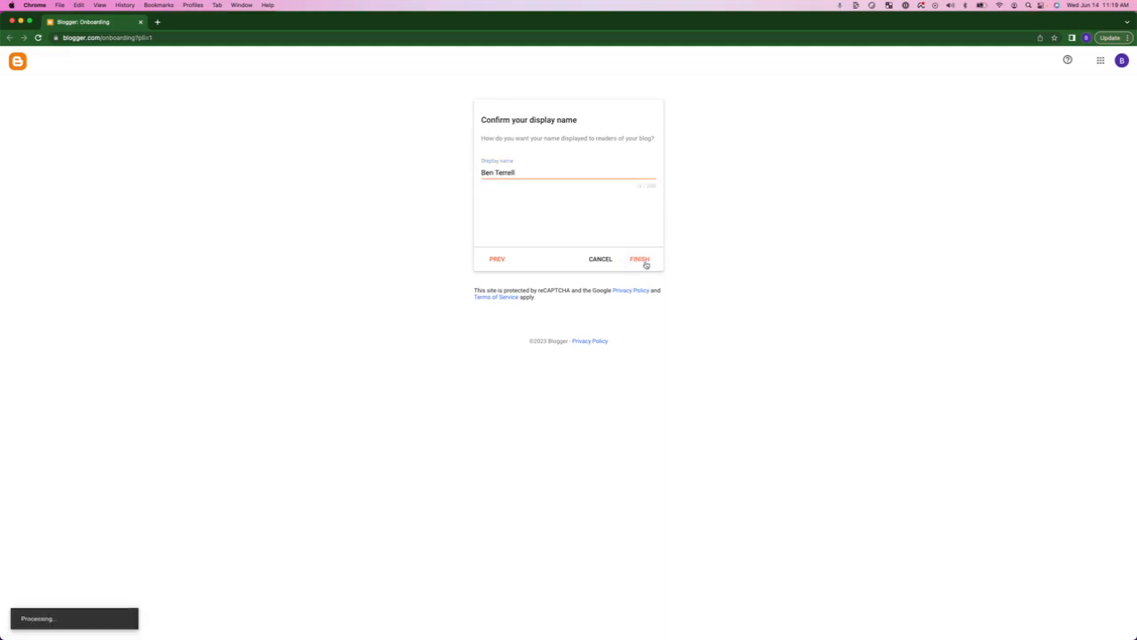
Step: Pick YouTube's 'New video by channel' trigger for the applet
{"action": "left_click", "coordinate": [639, 258]}
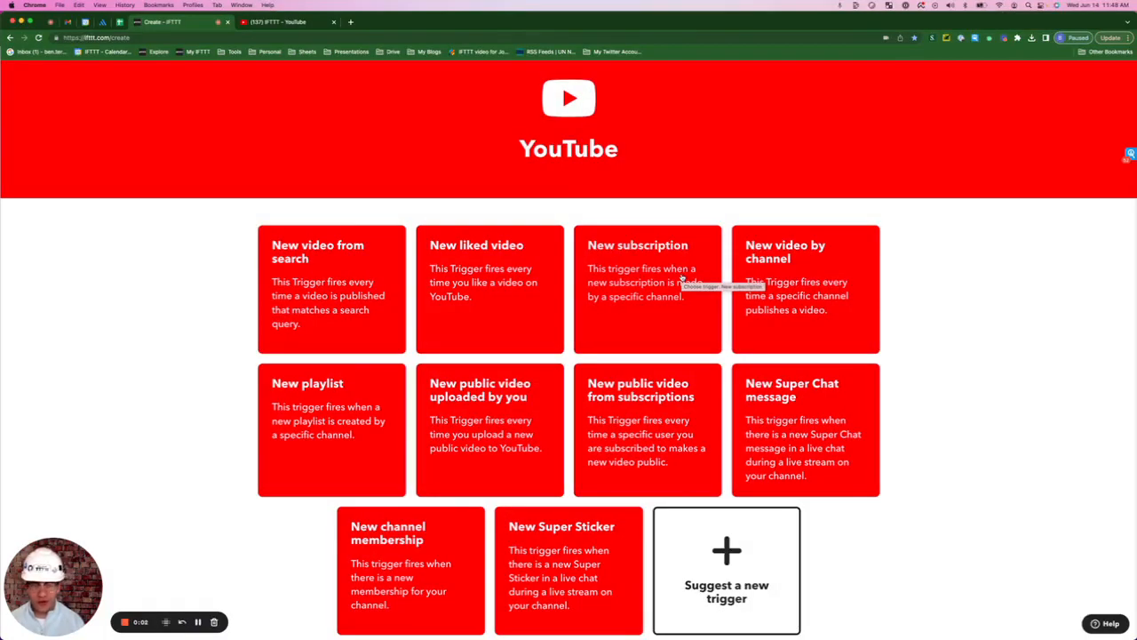
{"action": "mouse_move", "coordinate": [797, 334]}
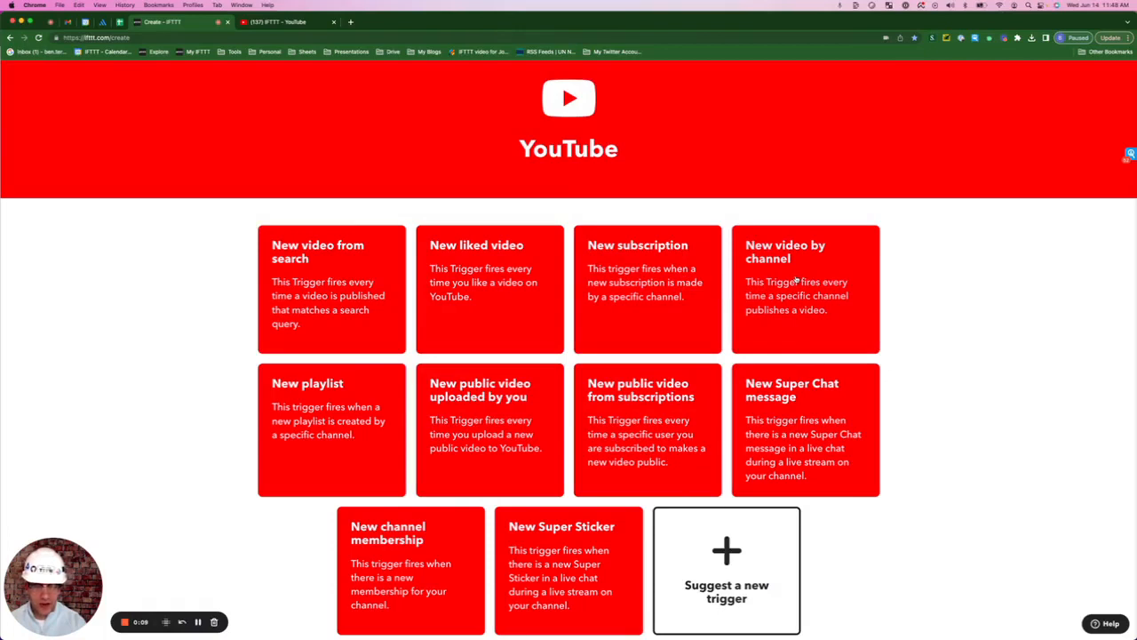
{"action": "left_click", "coordinate": [804, 289]}
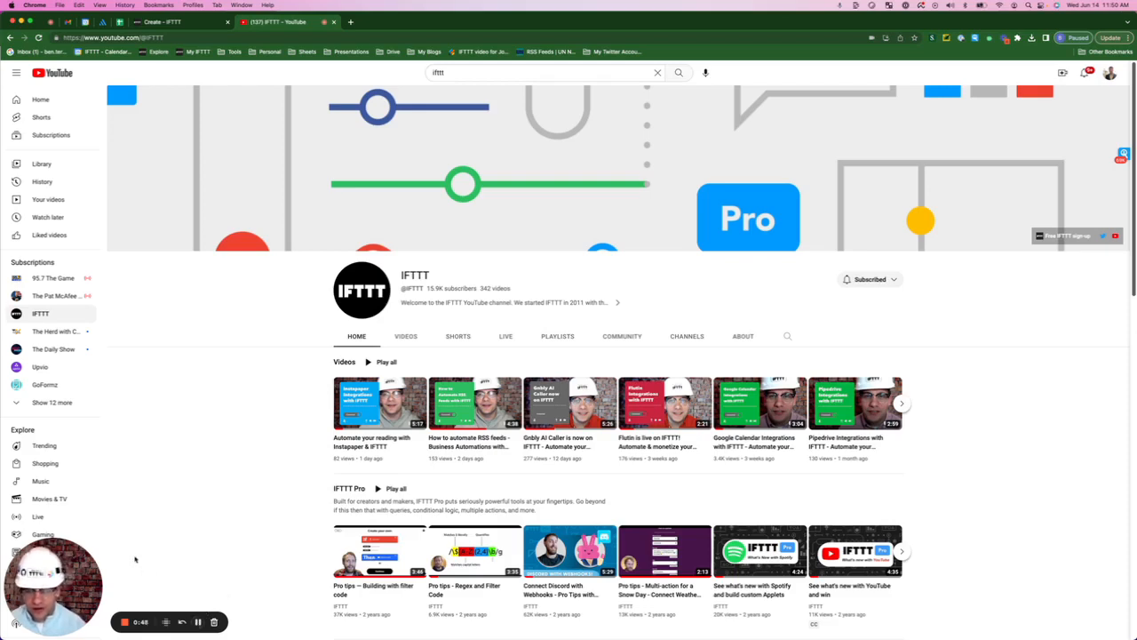
{"action": "mouse_move", "coordinate": [291, 384]}
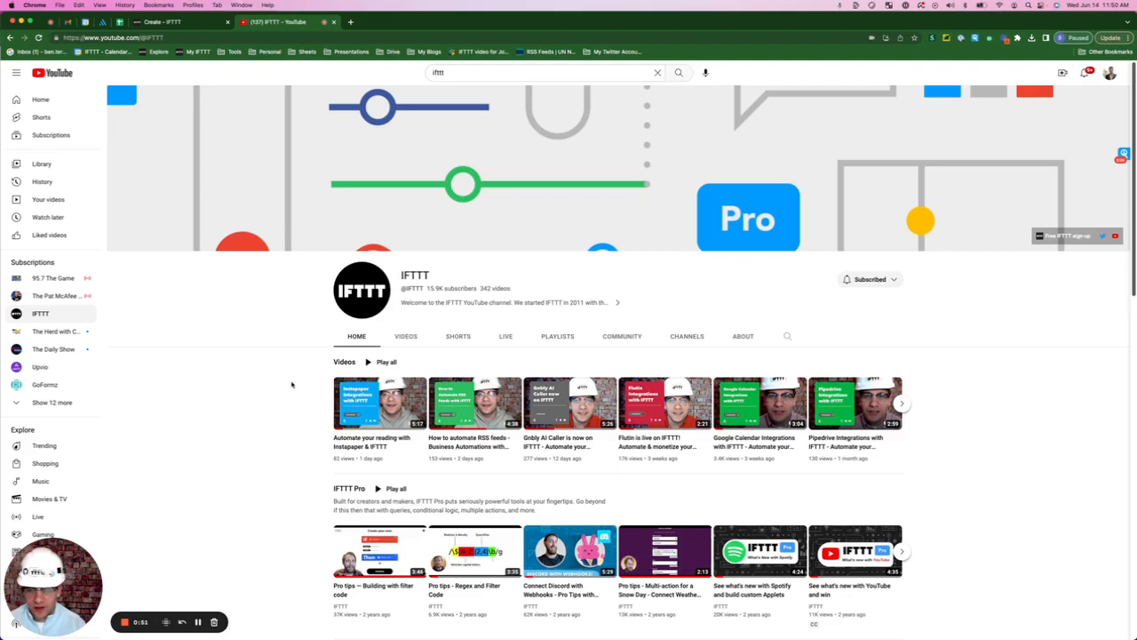
Step: View the IFTTT YouTube channel page's source to locate its channelId
{"action": "right_click", "coordinate": [291, 384]}
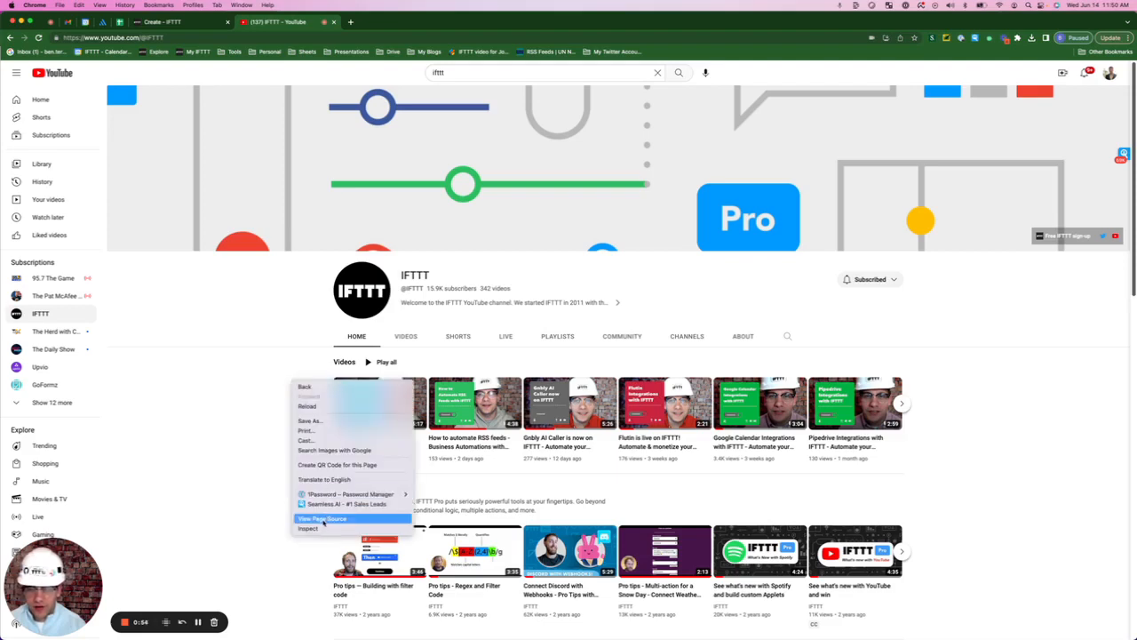
{"action": "left_click", "coordinate": [322, 518]}
{"action": "type", "text": "ChannelId"}
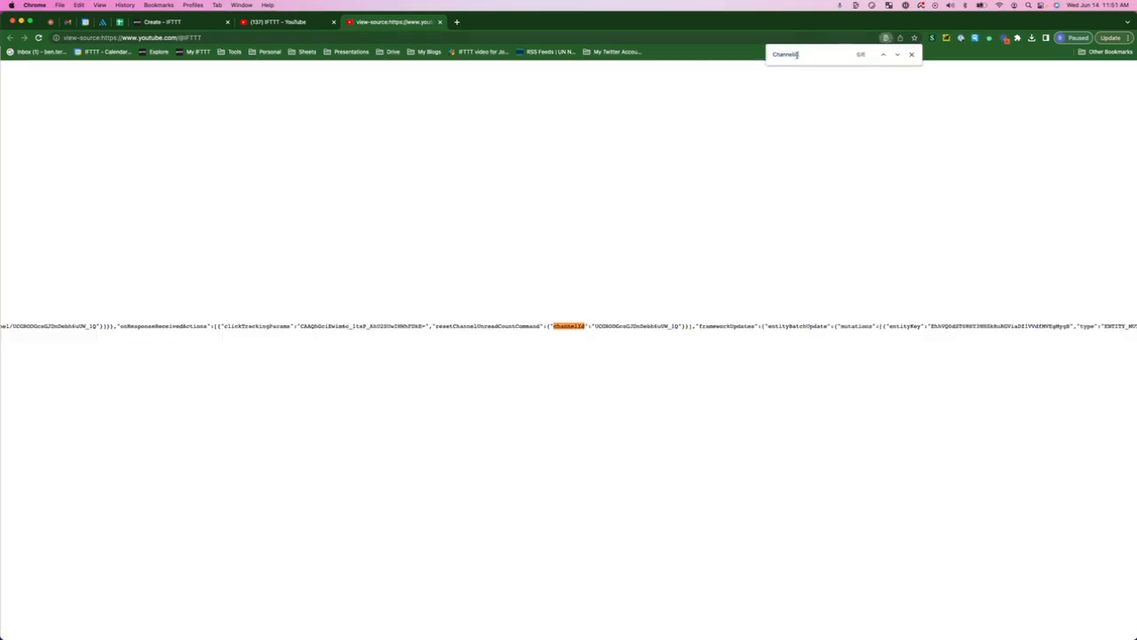
{"action": "mouse_move", "coordinate": [585, 334]}
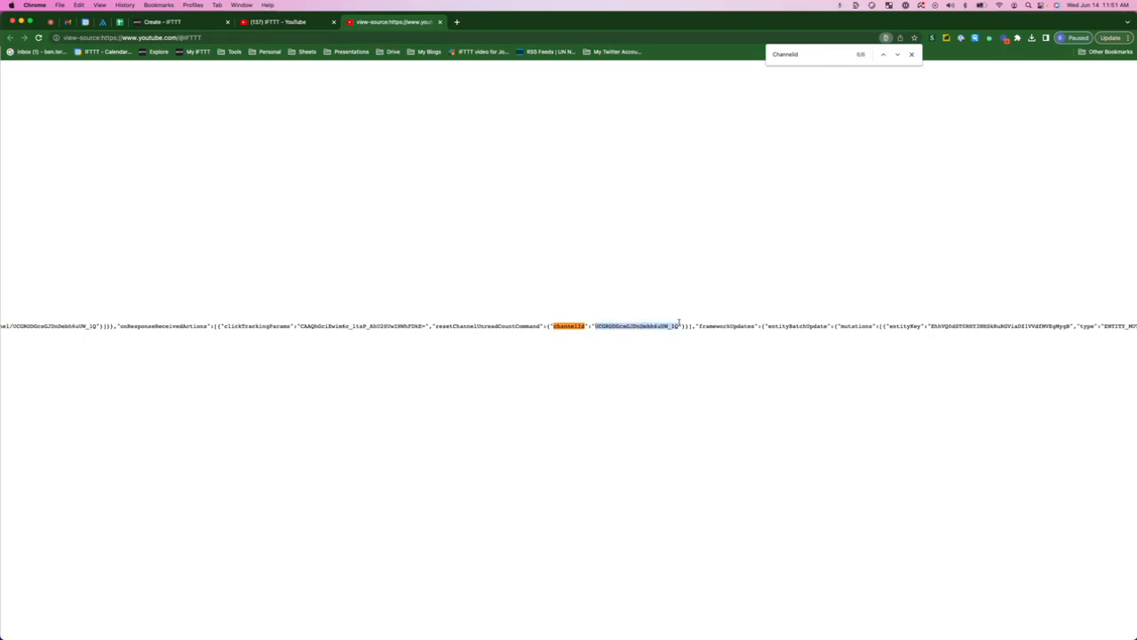
{"action": "mouse_move", "coordinate": [658, 333]}
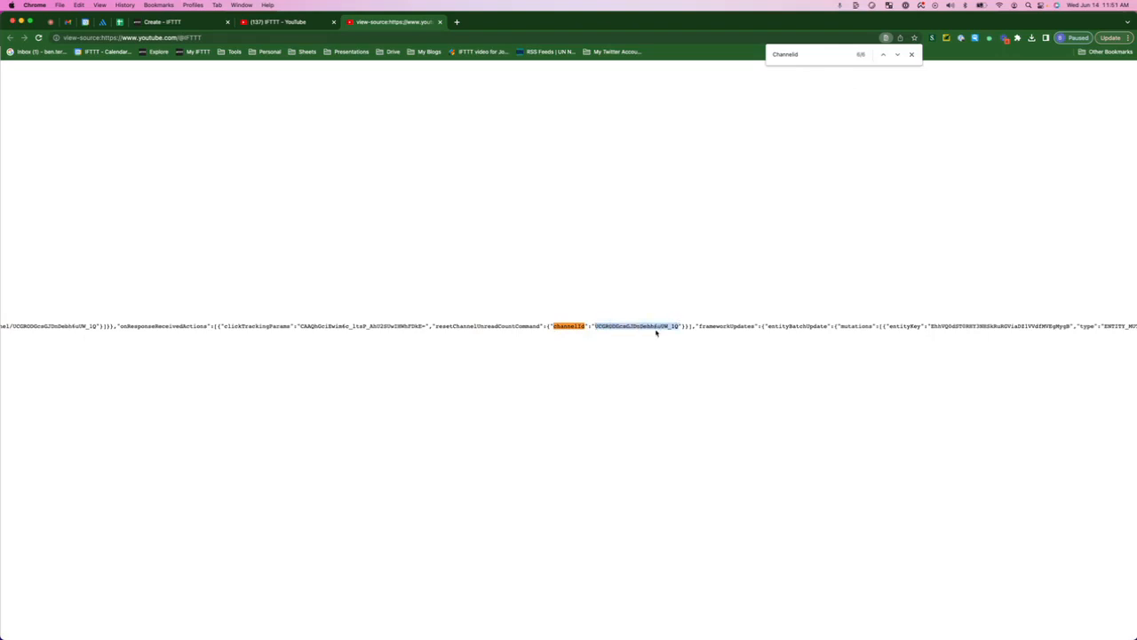
Step: Create the trigger for channel UCGRODGcsGJDnDebh6uUW_1Q and choose Blogger's Create a post action
{"action": "left_click", "coordinate": [169, 22]}
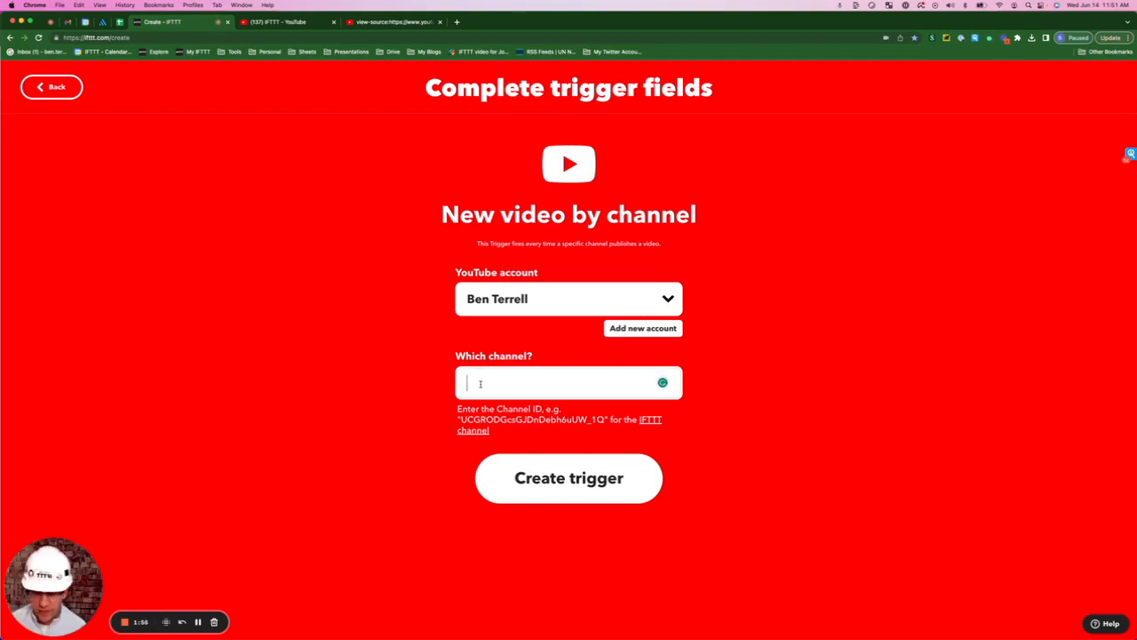
{"action": "type", "text": "UCGRODGcsGJDnDebh6uUW_1Q"}
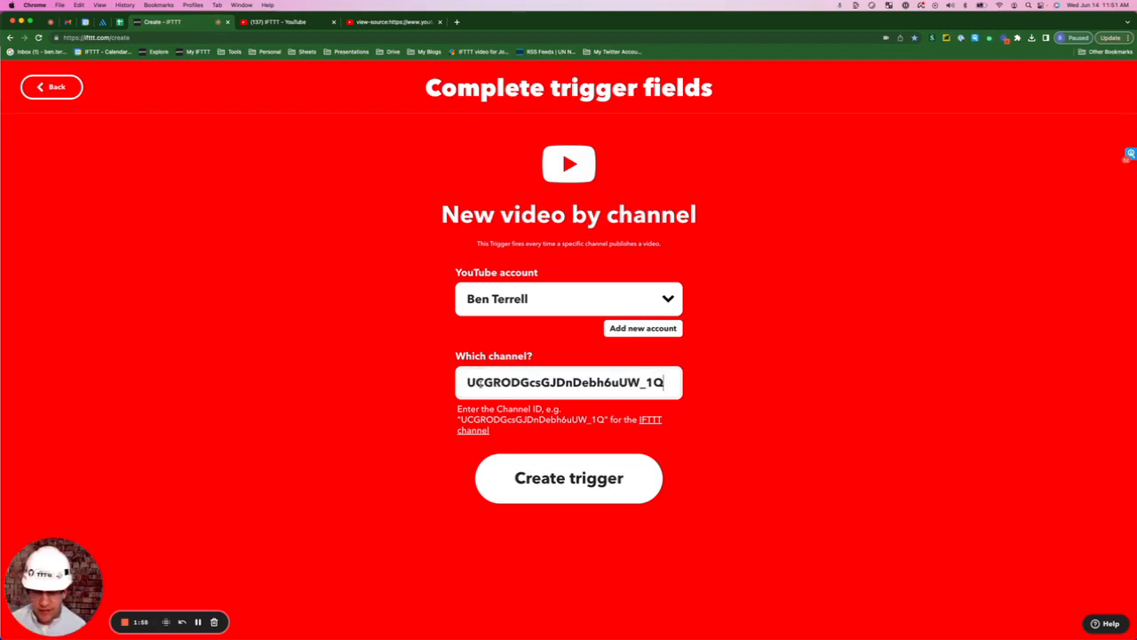
{"action": "left_click", "coordinate": [567, 478]}
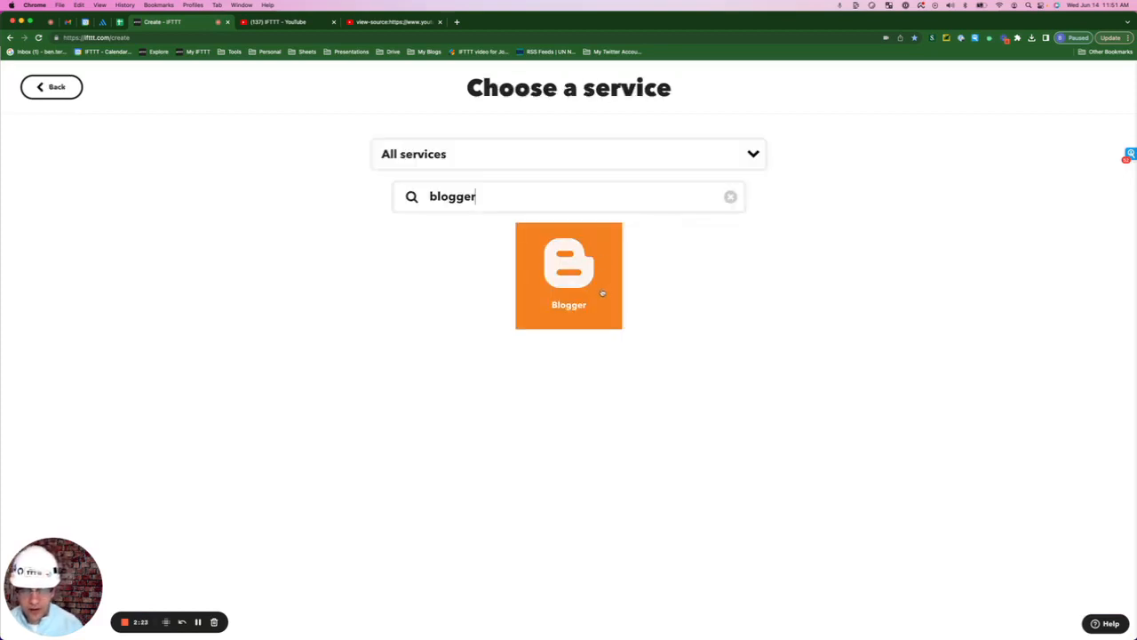
{"action": "left_click", "coordinate": [569, 276]}
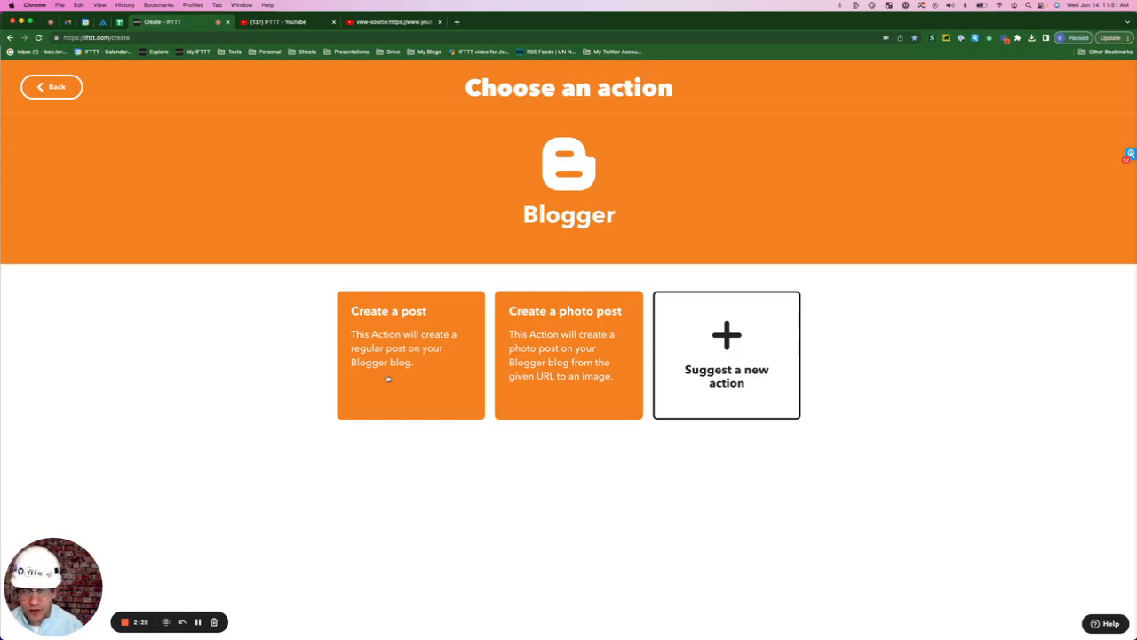
{"action": "left_click", "coordinate": [410, 354]}
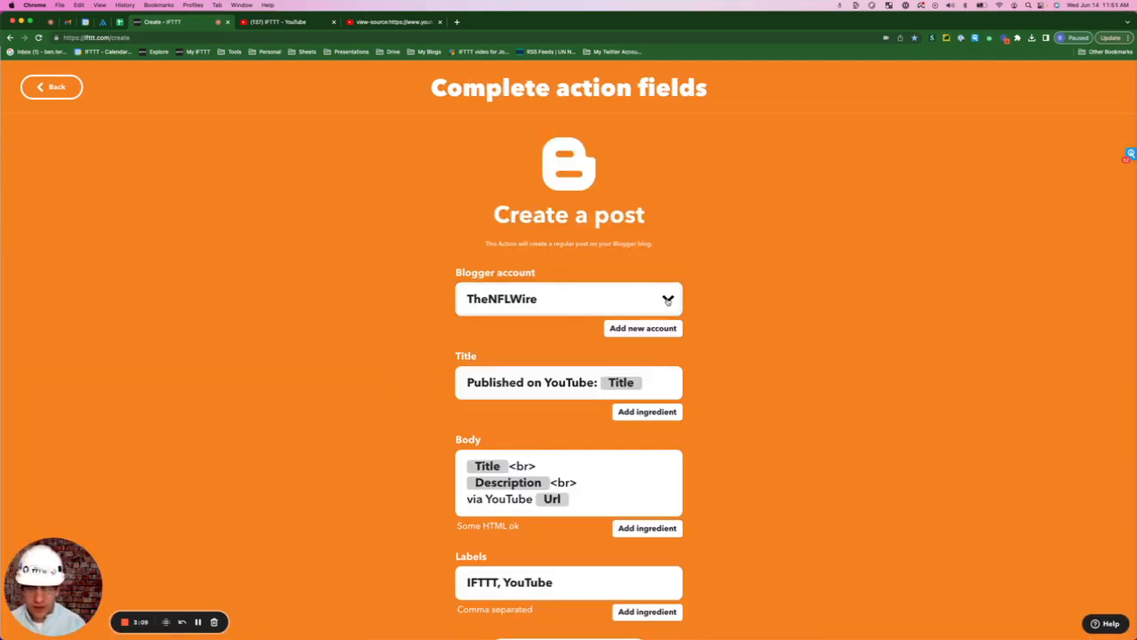
Step: Post to the Business Automations With Ben blog using the video's title, description and link
{"action": "left_click", "coordinate": [569, 299]}
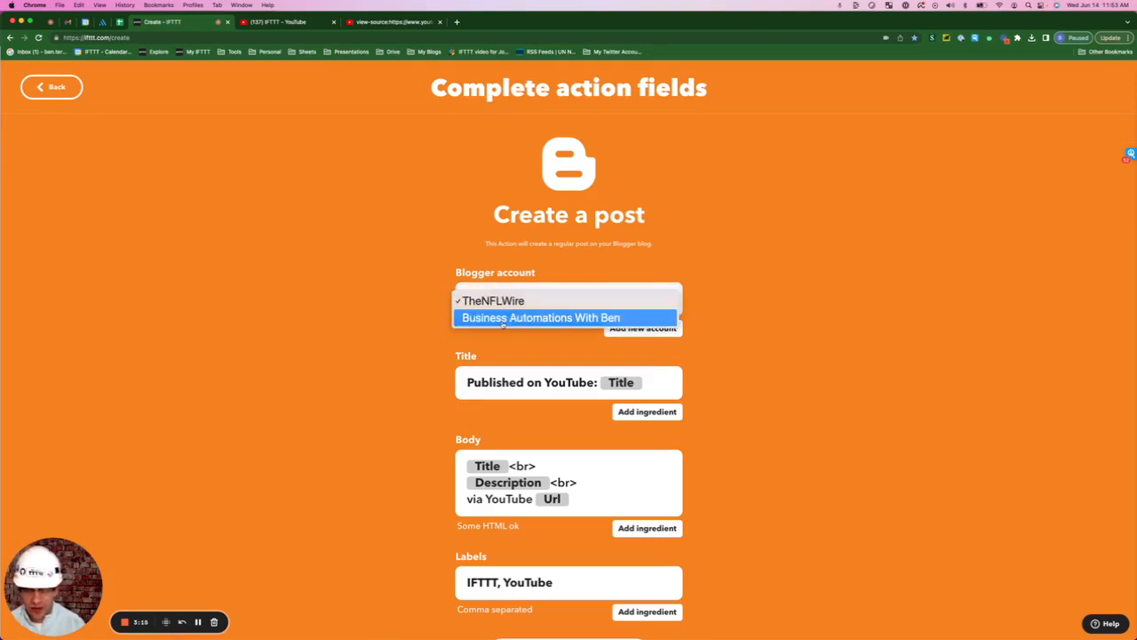
{"action": "left_click", "coordinate": [540, 317]}
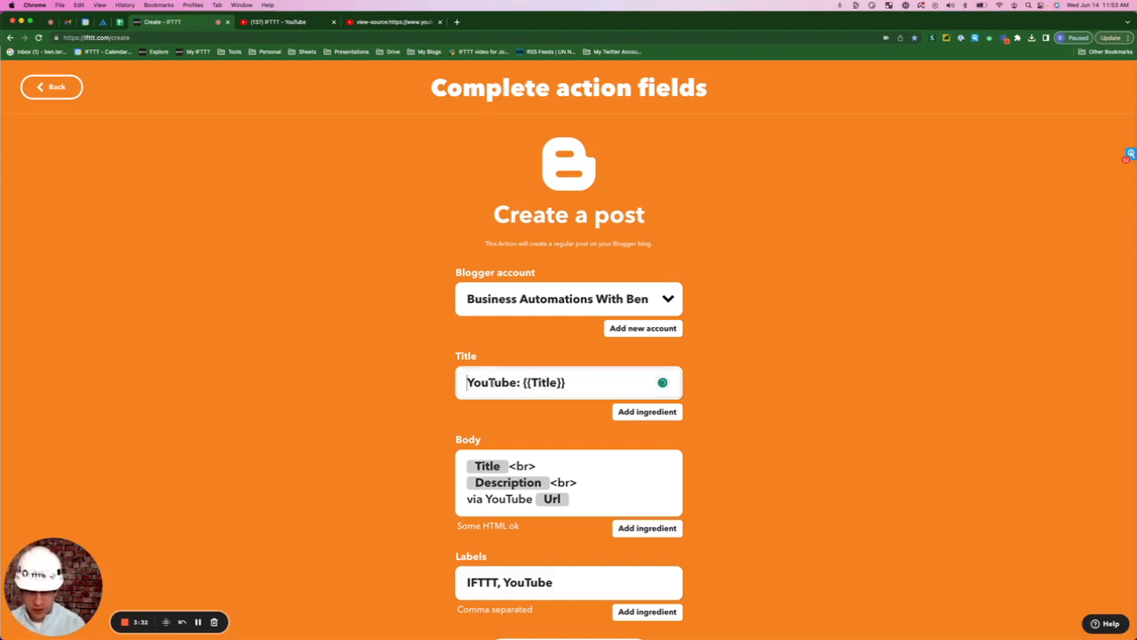
{"action": "left_click", "coordinate": [569, 382]}
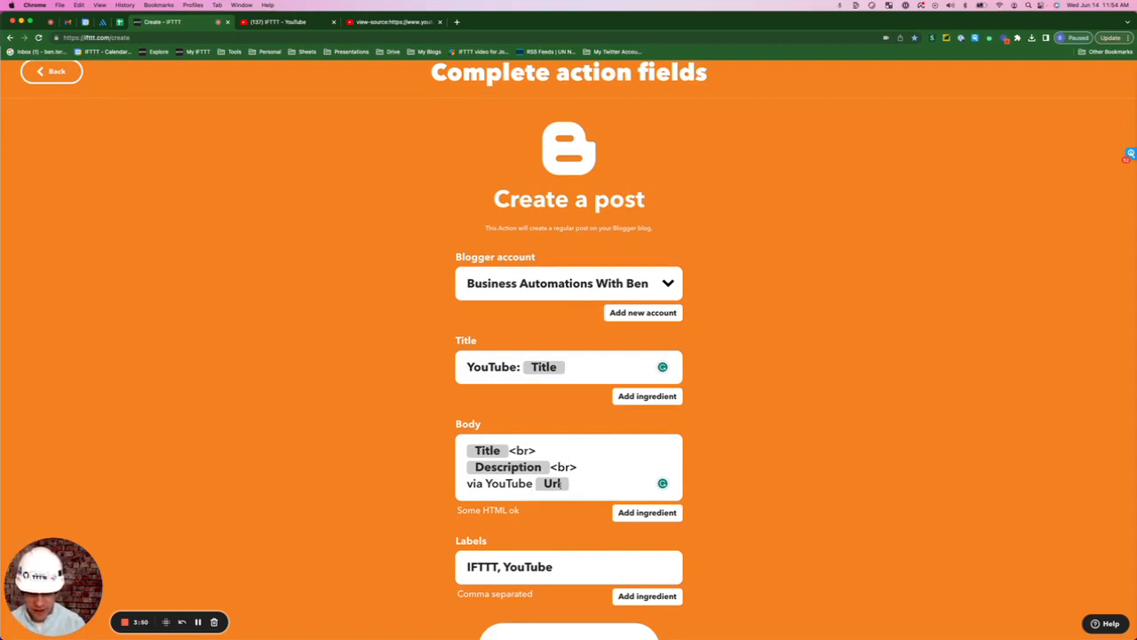
{"action": "scroll", "scroll_direction": "down", "scroll_amount": 3}
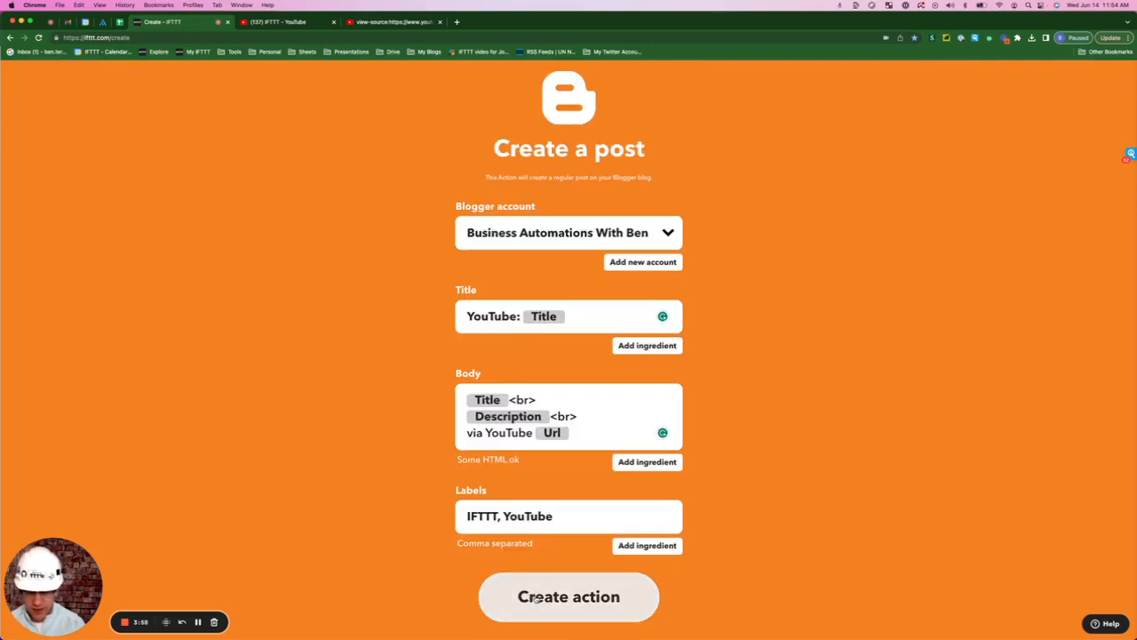
{"action": "left_click", "coordinate": [569, 596]}
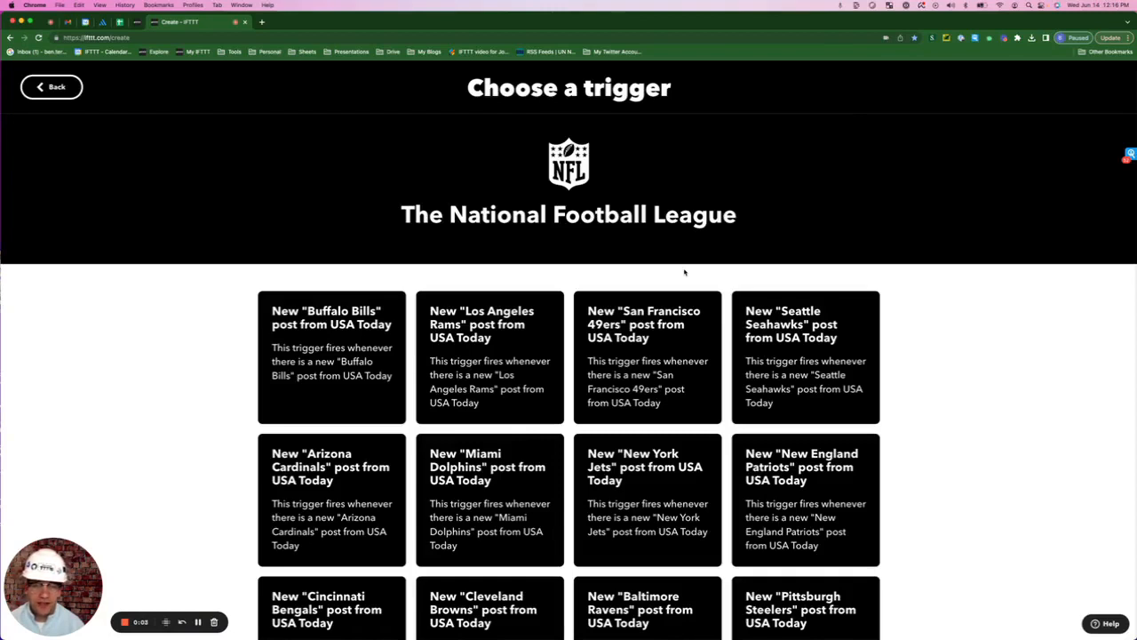
{"action": "mouse_move", "coordinate": [353, 344]}
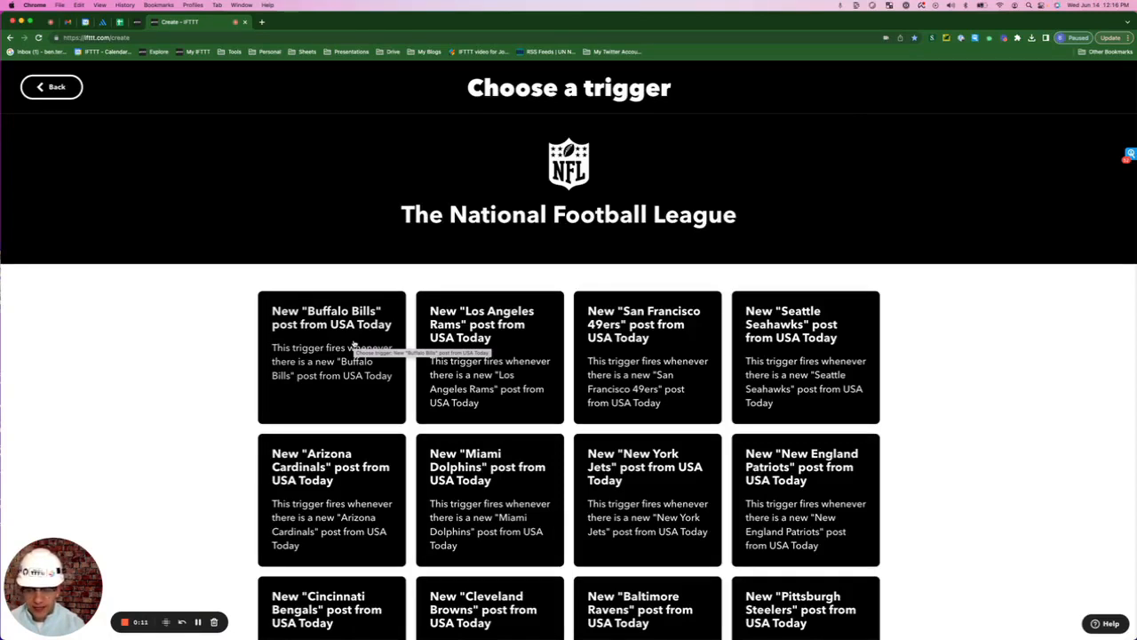
Step: Choose the NFL trigger New 'Buffalo Bills' post from USA Today
{"action": "left_click", "coordinate": [332, 355]}
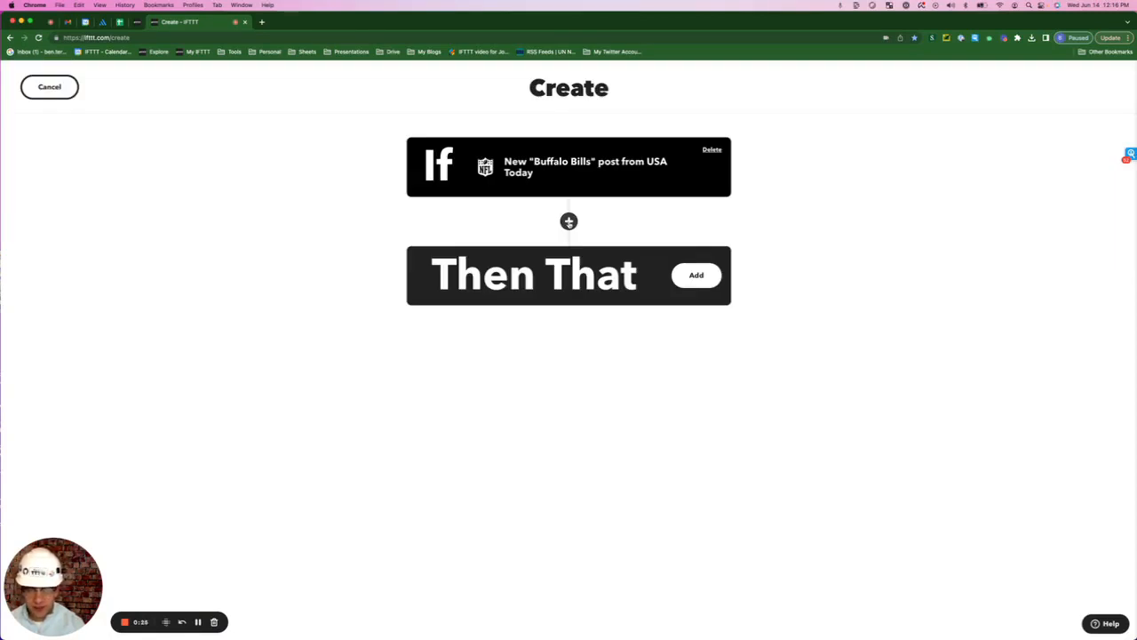
Step: Add an AI Summarizer 'Generate takeaways' query with EntryContent as its content
{"action": "left_click", "coordinate": [568, 220]}
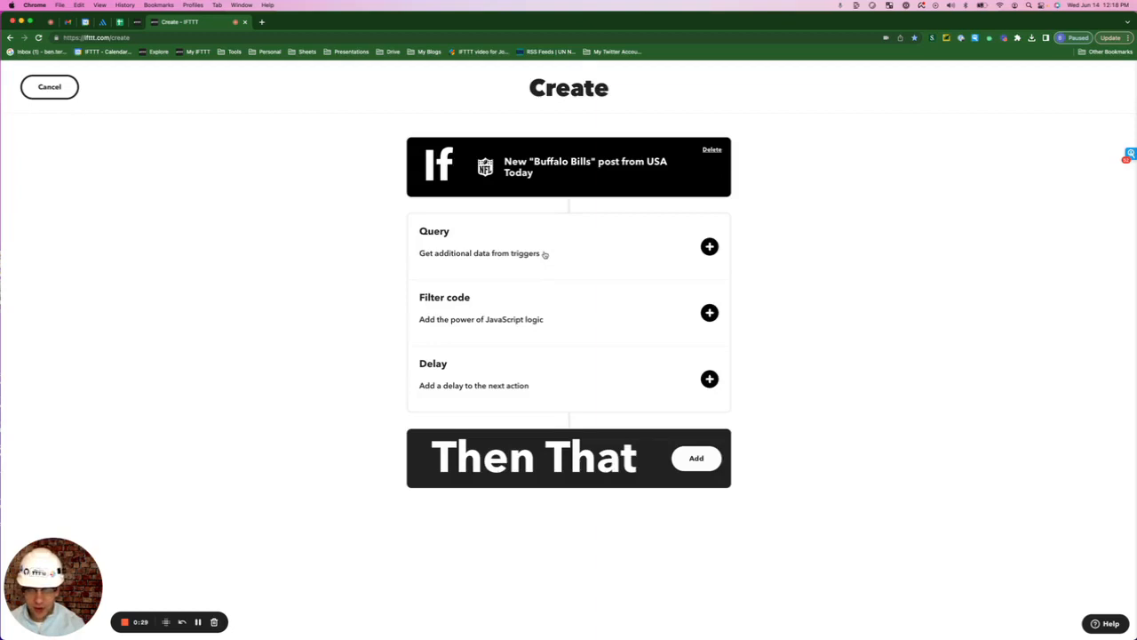
{"action": "left_click", "coordinate": [695, 458]}
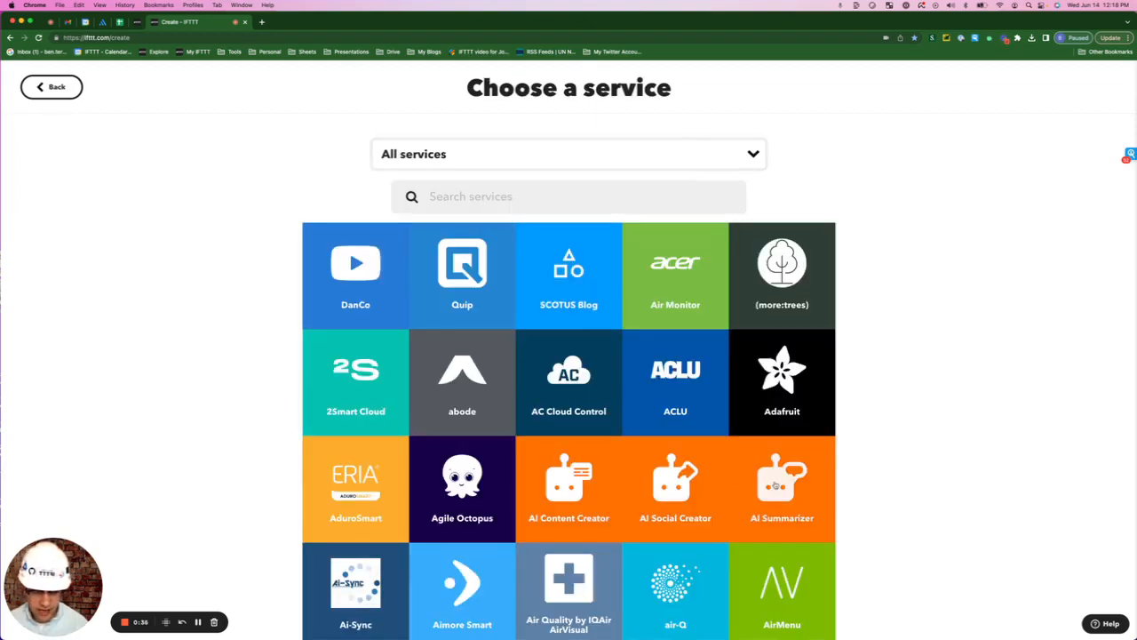
{"action": "left_click", "coordinate": [781, 488]}
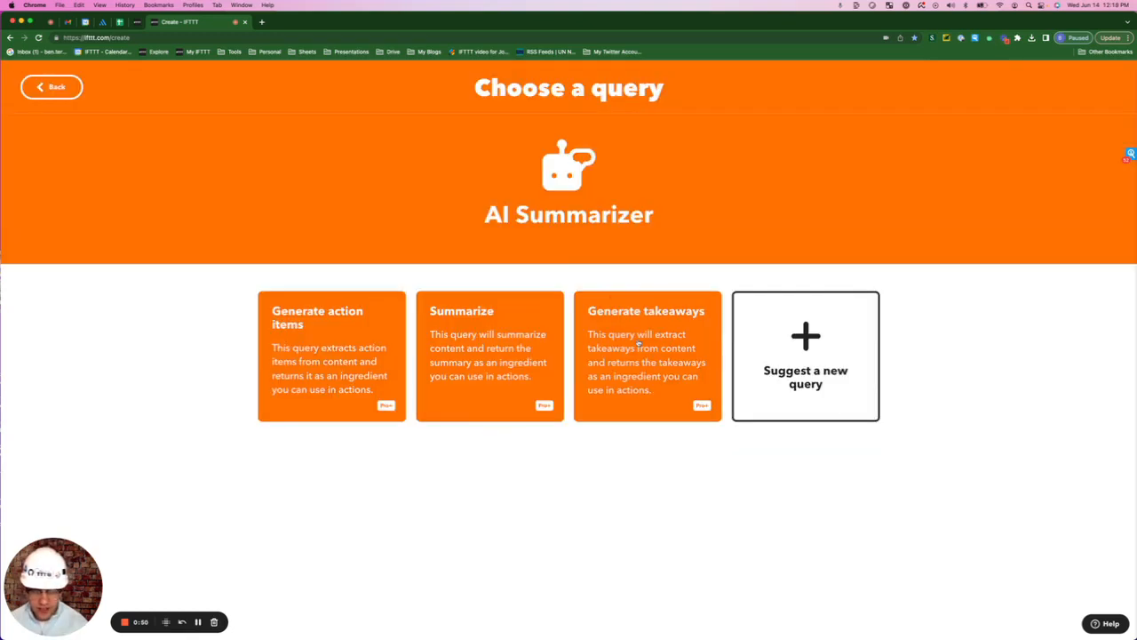
{"action": "left_click", "coordinate": [647, 355]}
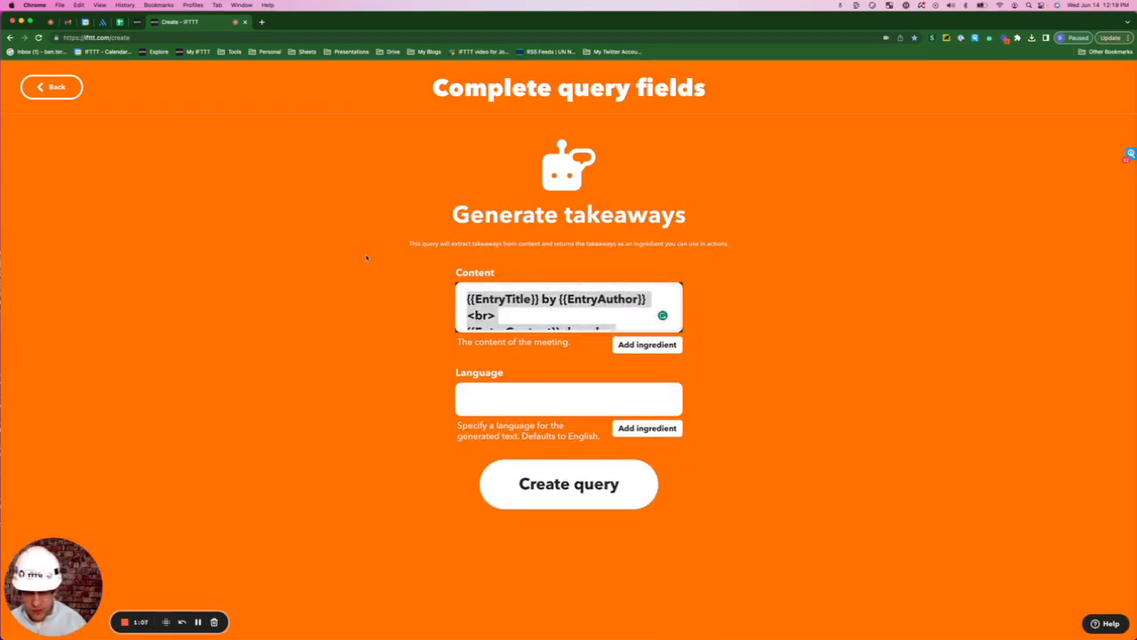
{"action": "left_click", "coordinate": [647, 344]}
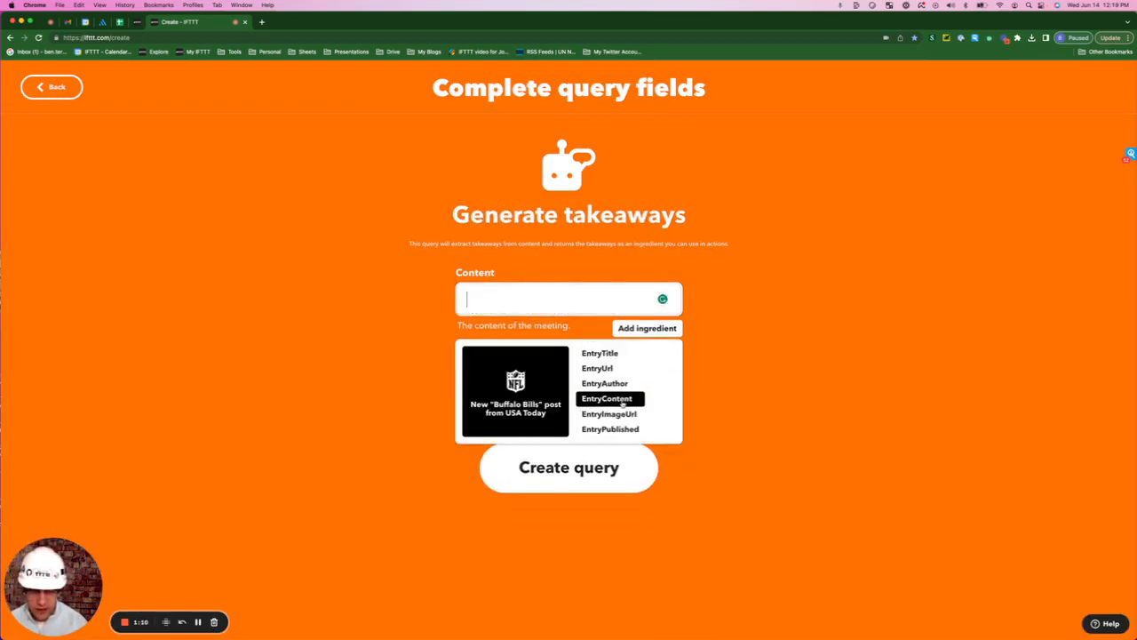
{"action": "left_click", "coordinate": [607, 398]}
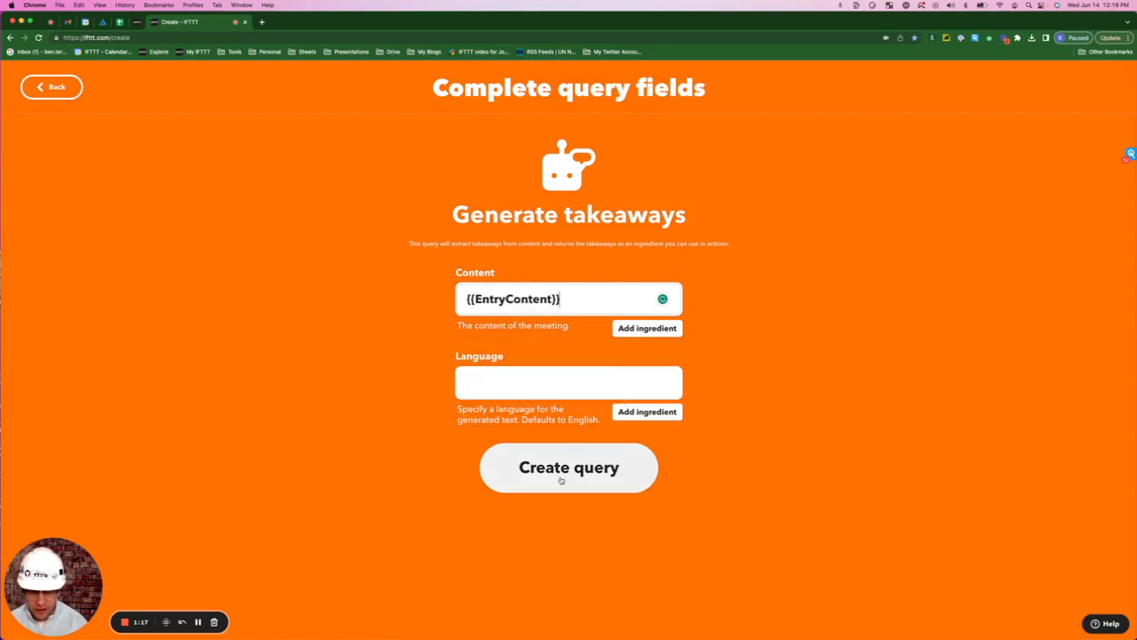
{"action": "left_click", "coordinate": [569, 466]}
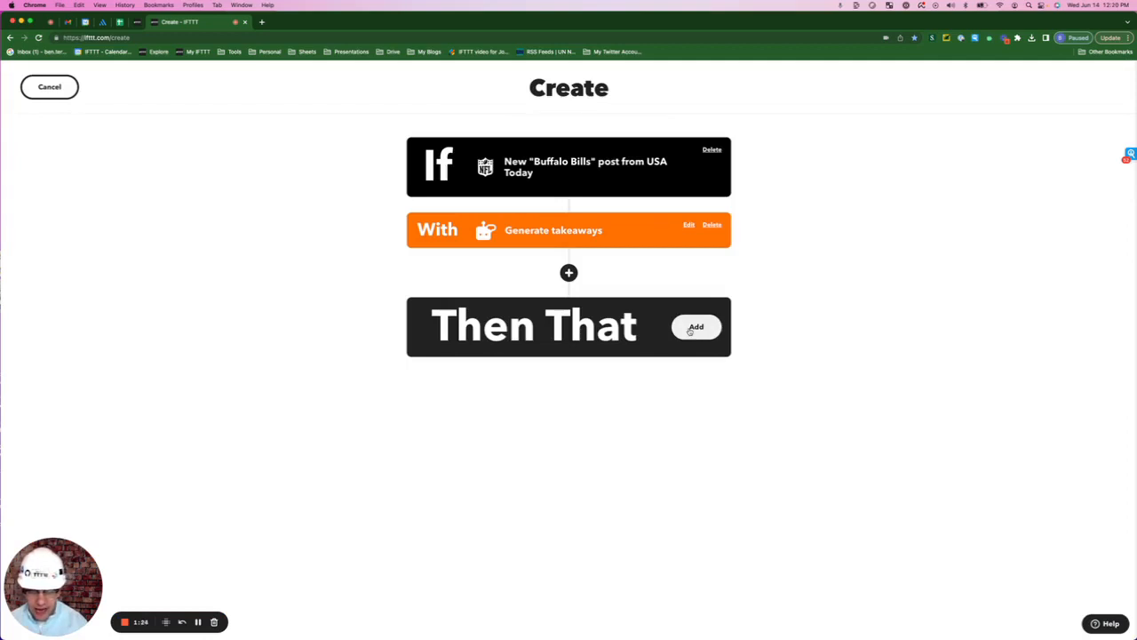
Step: Add a Blogger Create a post action for TheNFLWire with the generated takeaways as body
{"action": "left_click", "coordinate": [696, 327]}
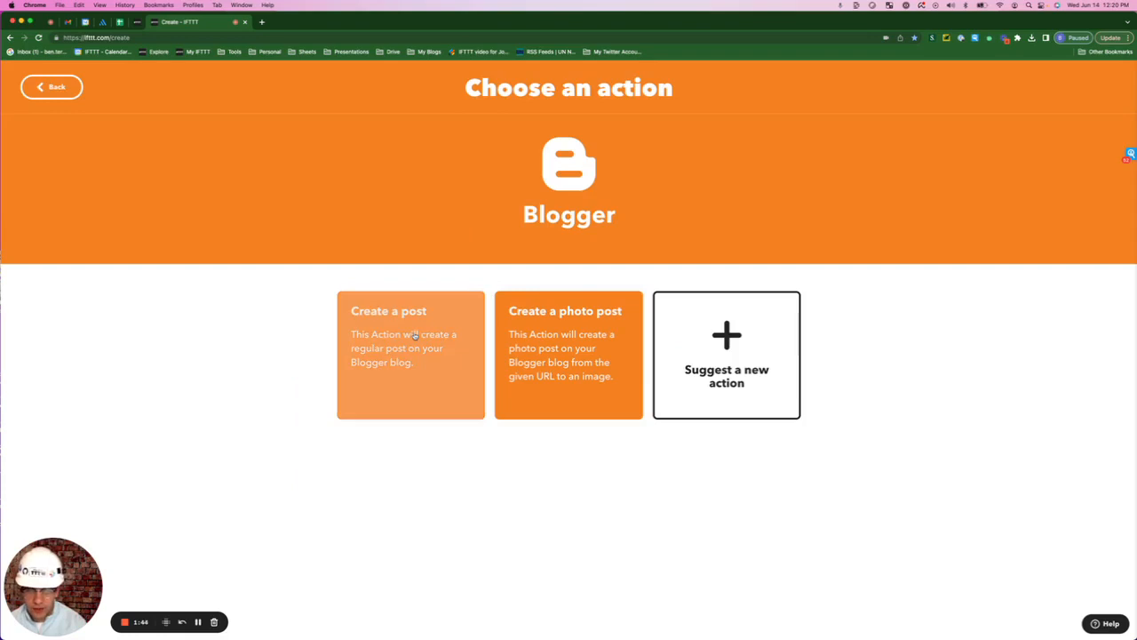
{"action": "left_click", "coordinate": [410, 354]}
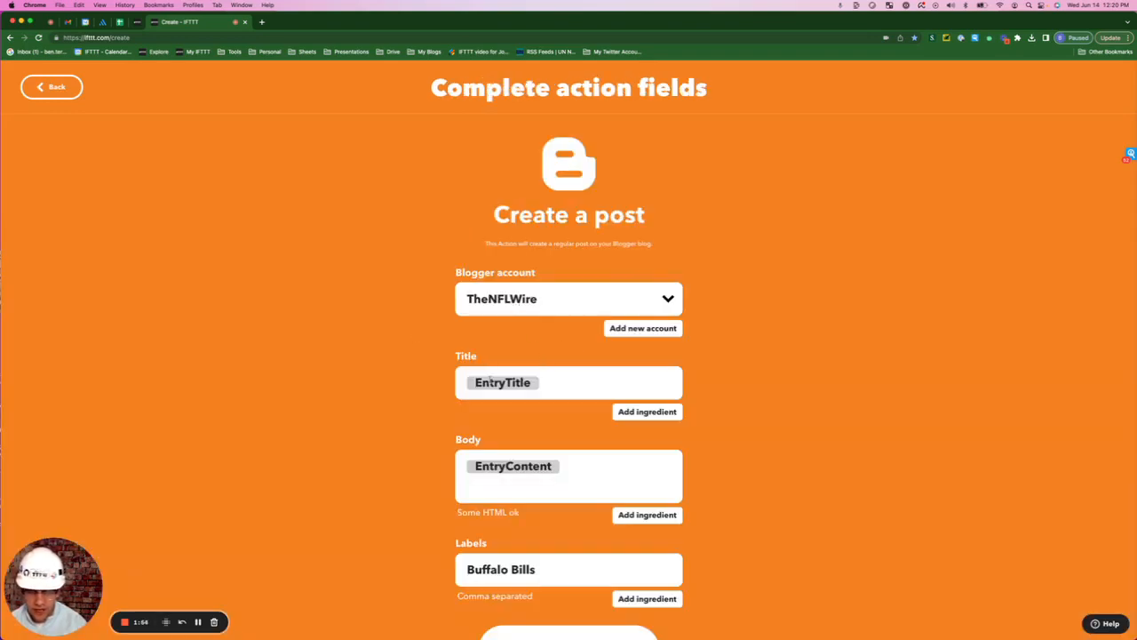
{"action": "scroll", "scroll_direction": "down", "scroll_amount": 3}
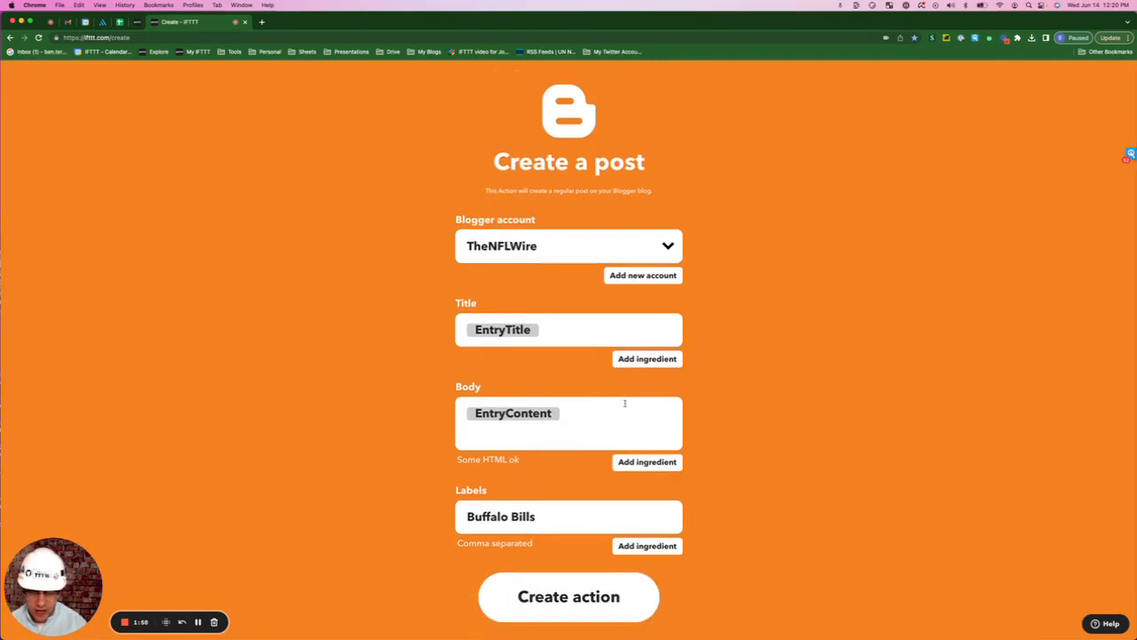
{"action": "left_click", "coordinate": [569, 423]}
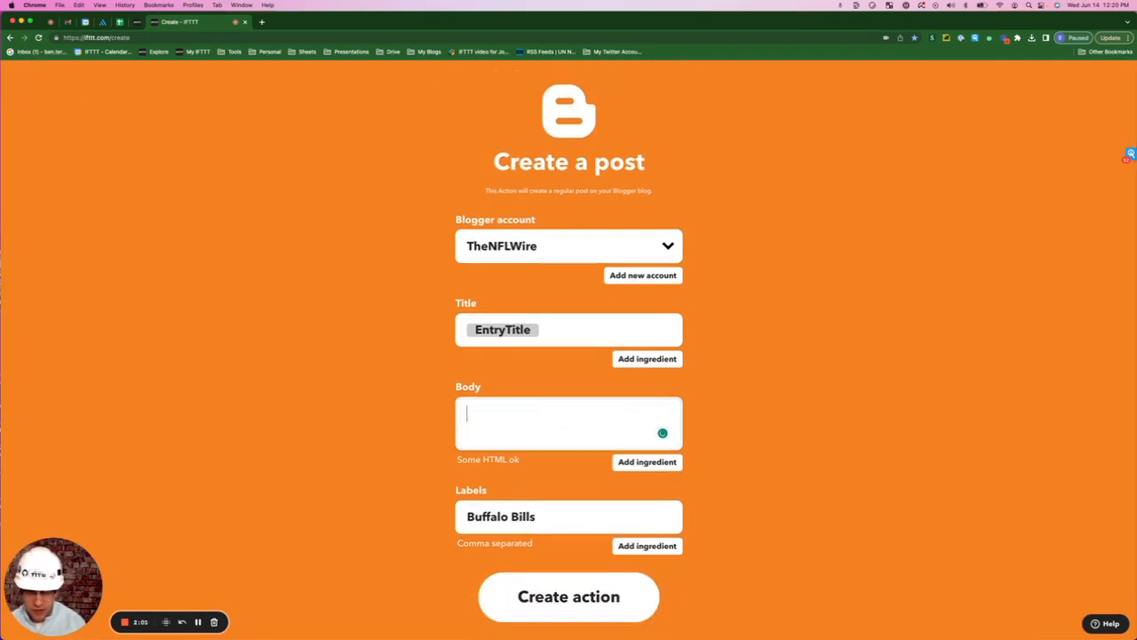
{"action": "left_click", "coordinate": [647, 461]}
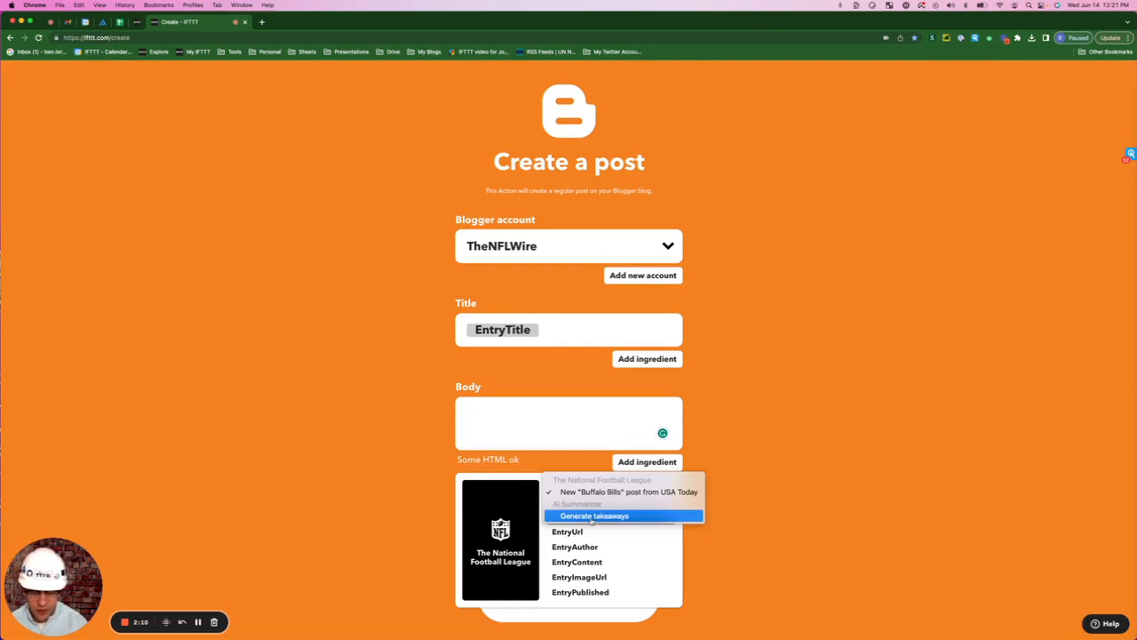
{"action": "left_click", "coordinate": [593, 515]}
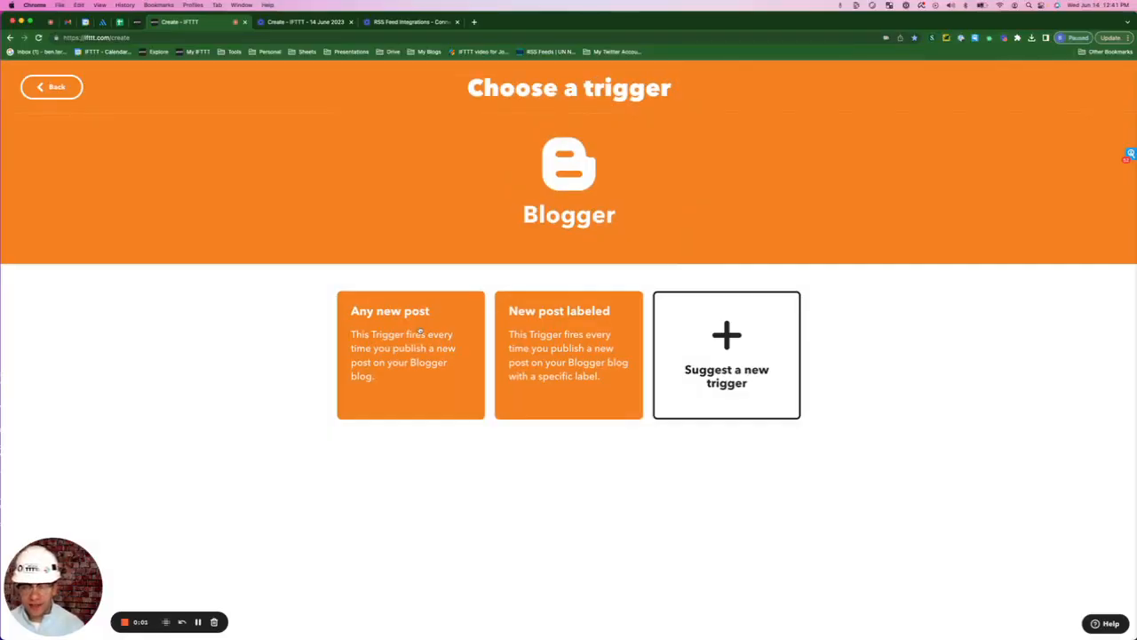
{"action": "mouse_move", "coordinate": [409, 334]}
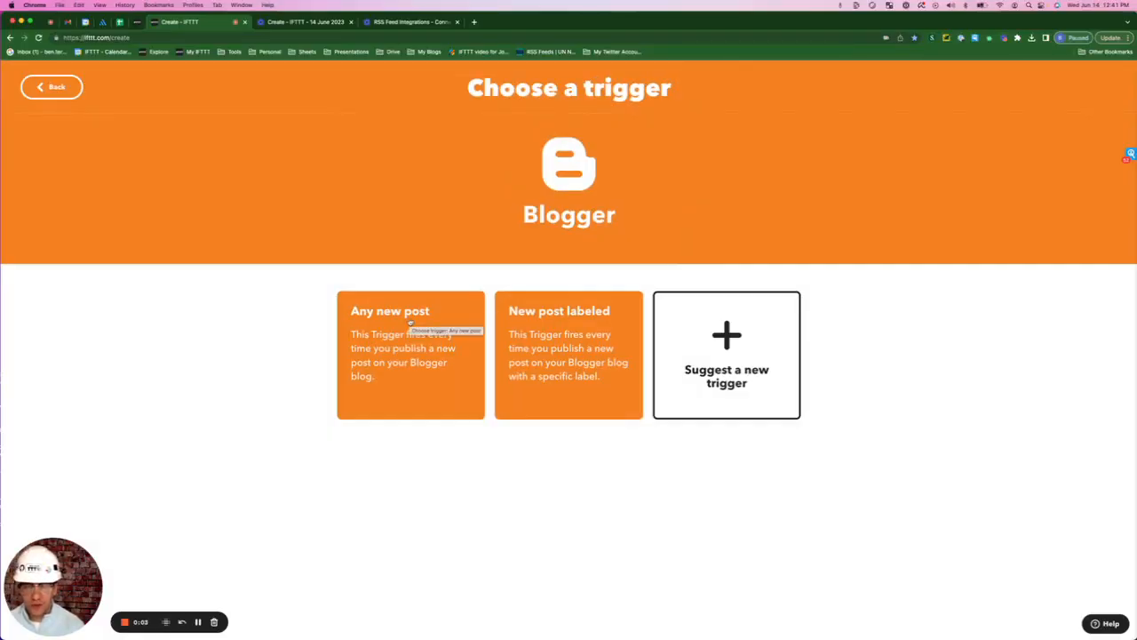
Step: Trigger on 'Any new post' from the Business Automations With Ben blog
{"action": "left_click", "coordinate": [410, 354]}
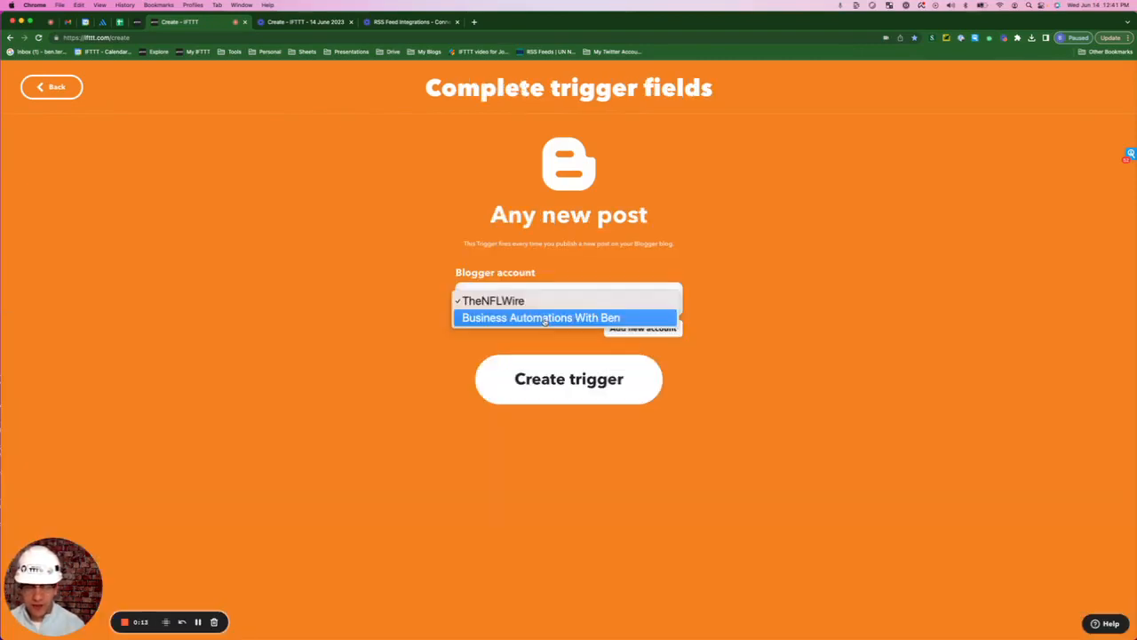
{"action": "left_click", "coordinate": [568, 379]}
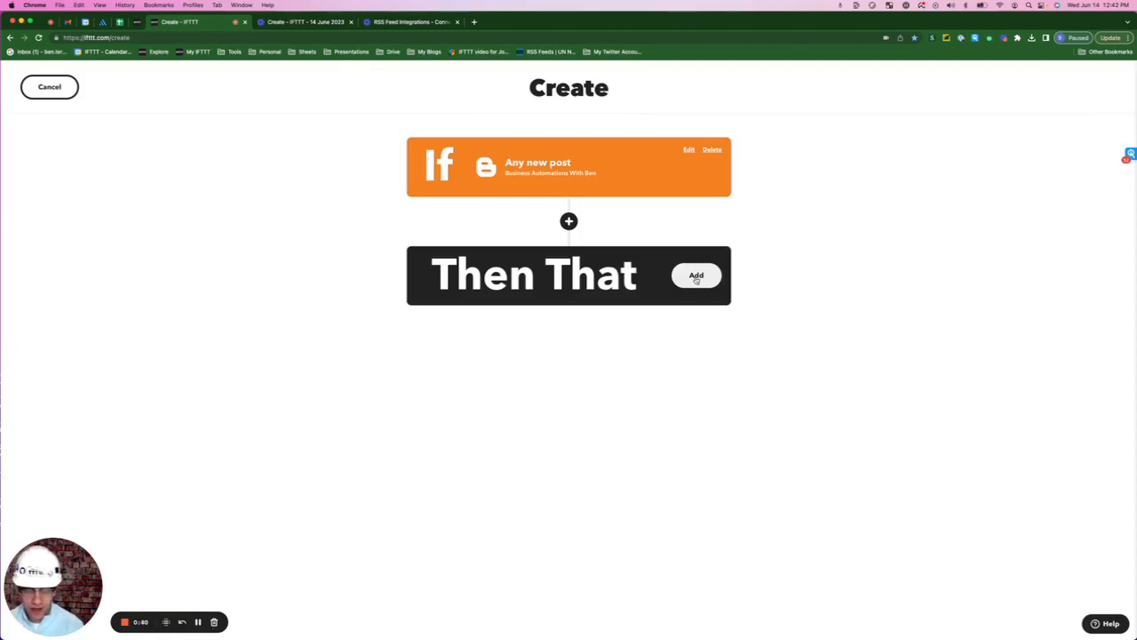
Step: Add a Twitter 'Post a tweet' action and start another sharing action
{"action": "left_click", "coordinate": [696, 276]}
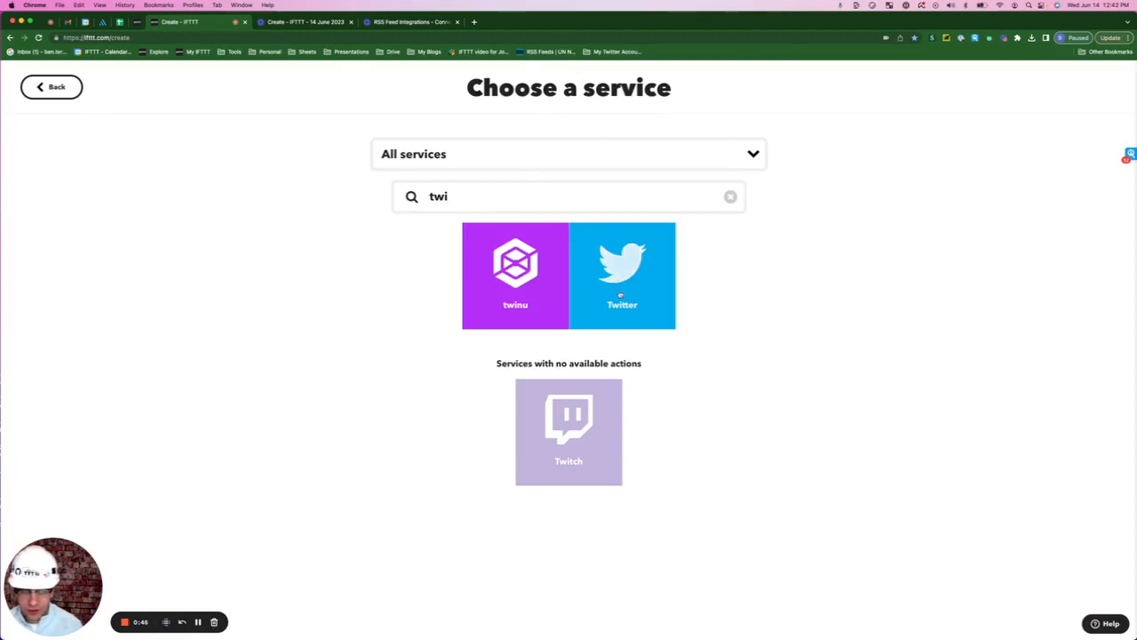
{"action": "left_click", "coordinate": [622, 275]}
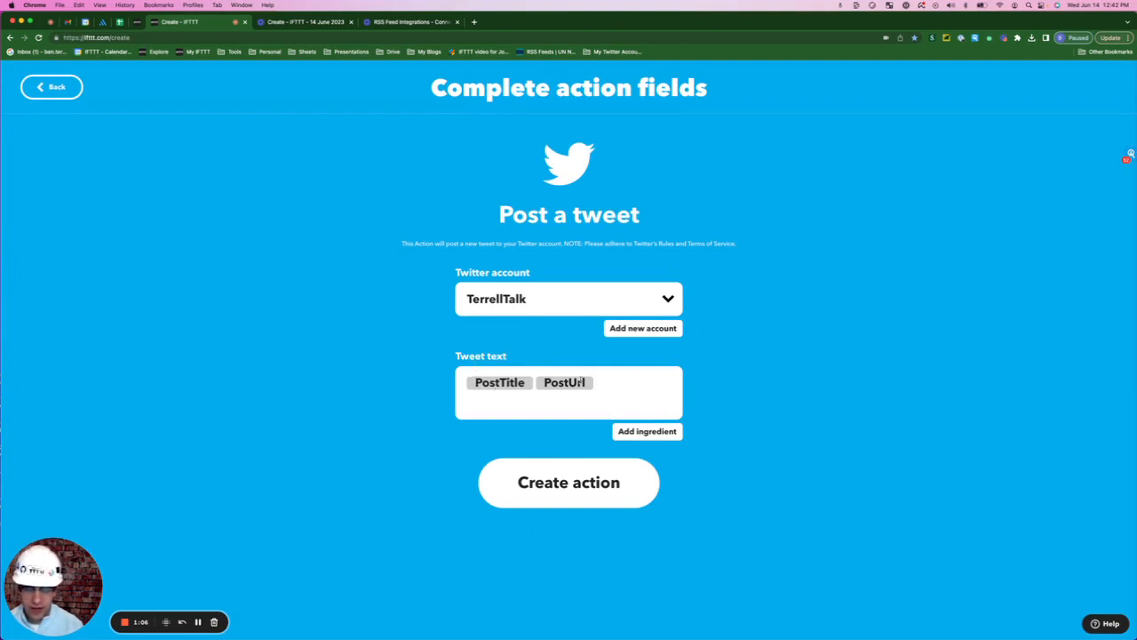
{"action": "mouse_move", "coordinate": [569, 483]}
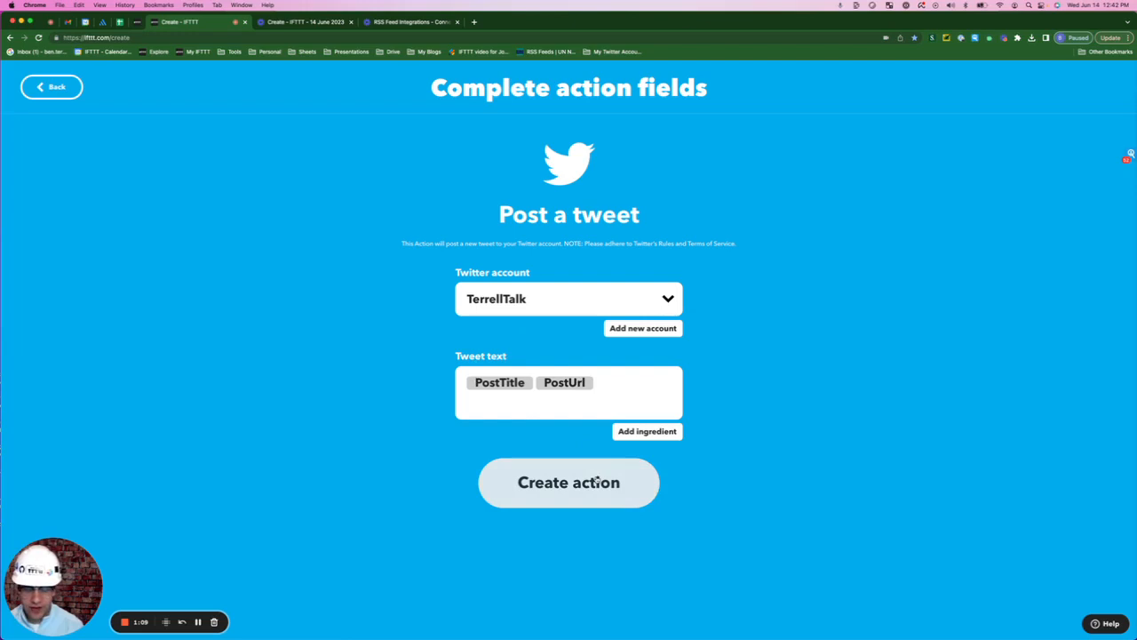
{"action": "left_click", "coordinate": [568, 483]}
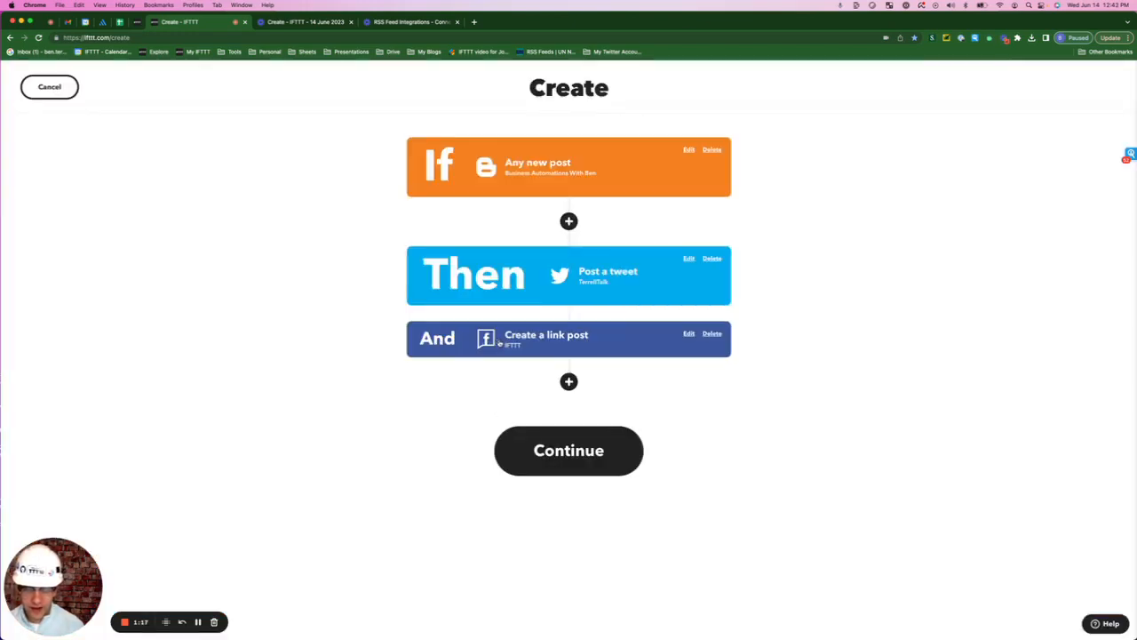
{"action": "left_click", "coordinate": [569, 380]}
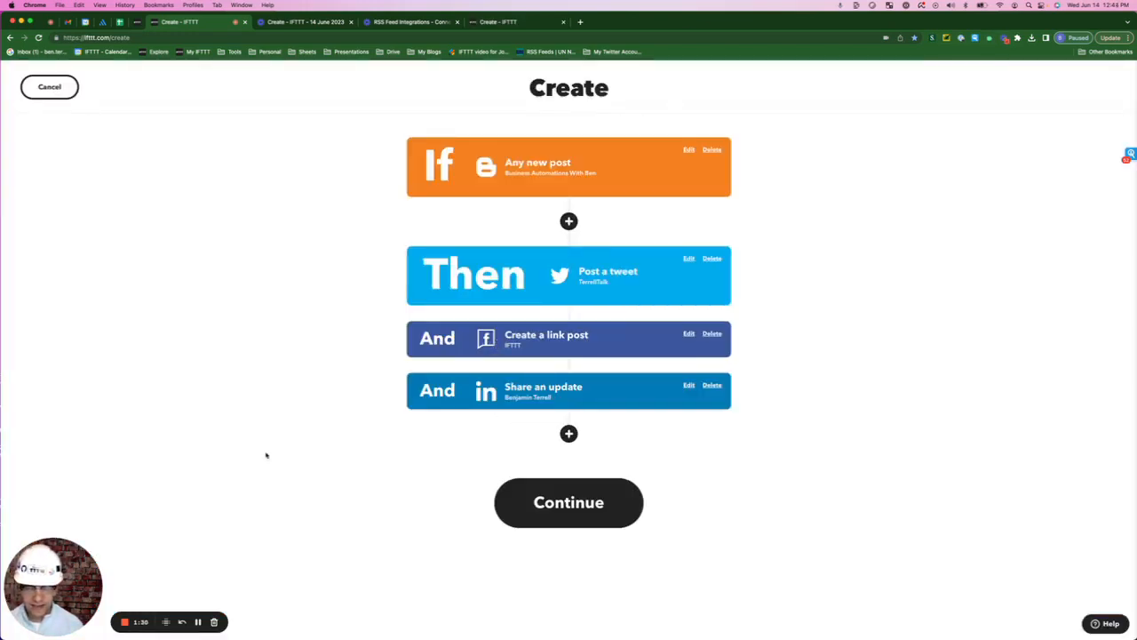